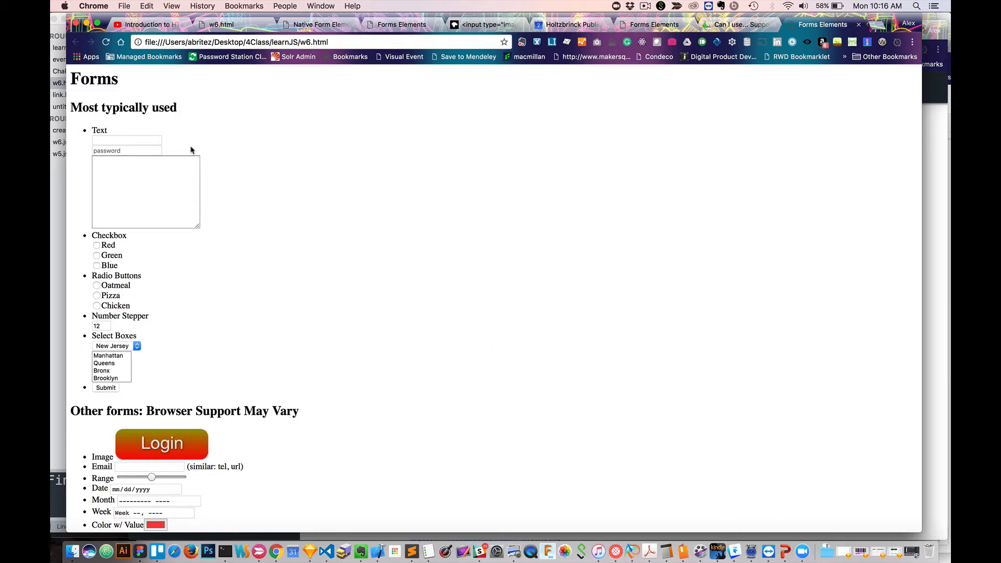
# Enter hello in the plain text input and a masked password in the password field.
pyautogui.scroll(-3)
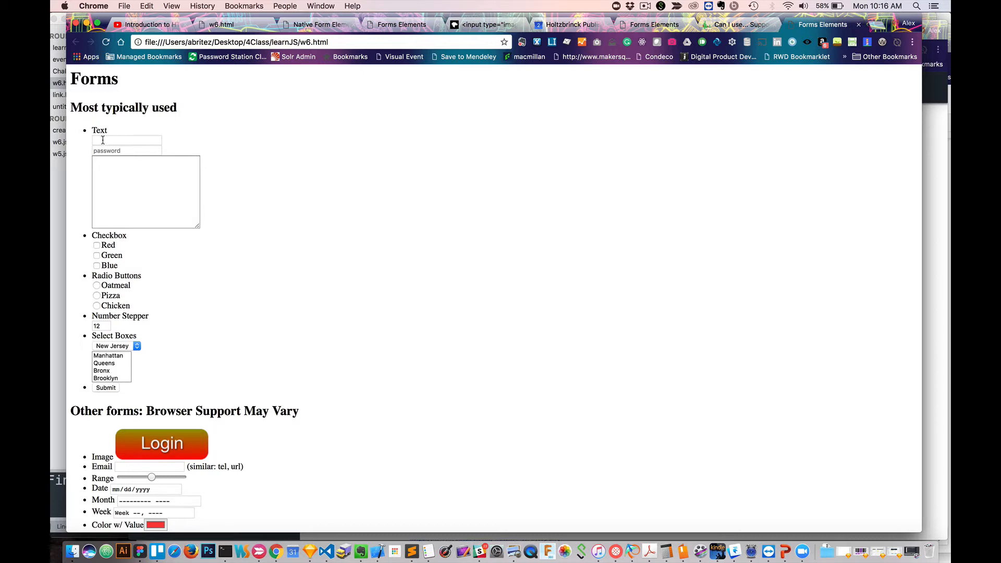
pyautogui.click(126, 140)
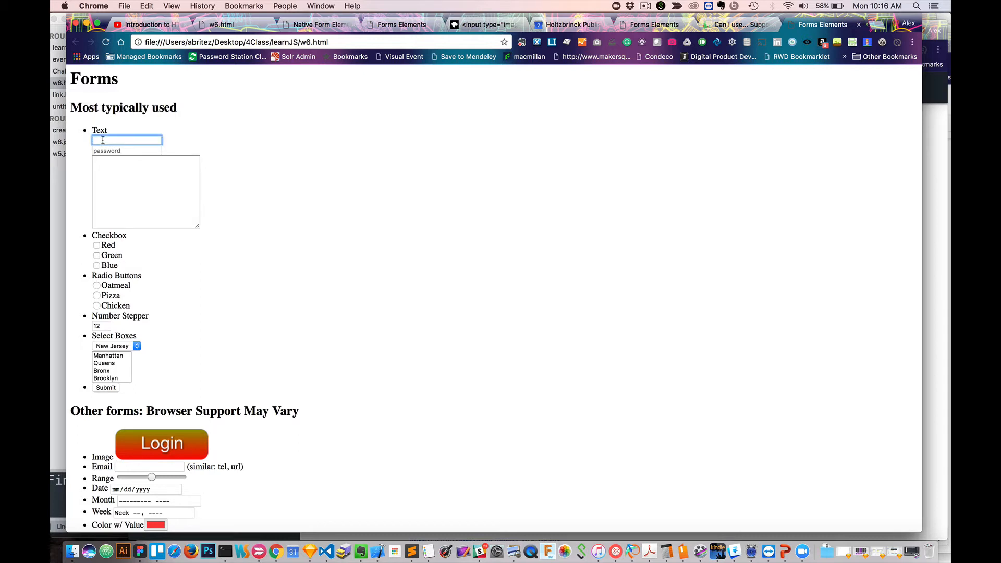
pyautogui.write('hello')
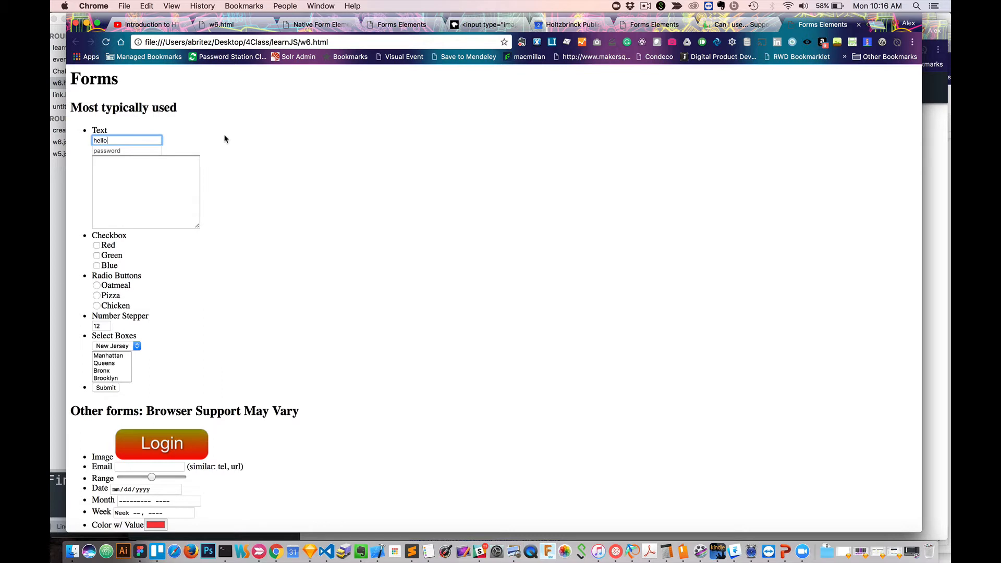
pyautogui.click(126, 150)
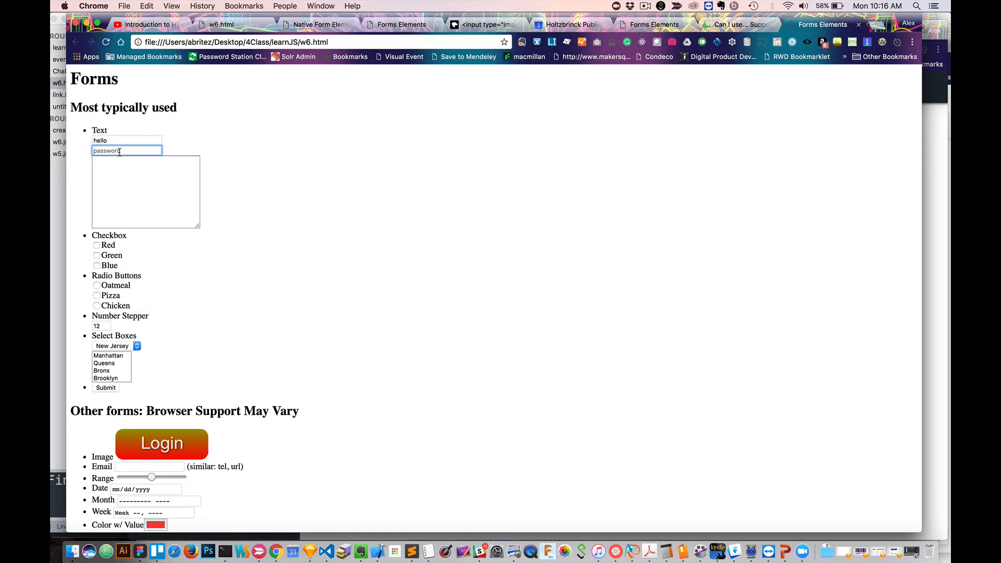
pyautogui.write('••••••••')
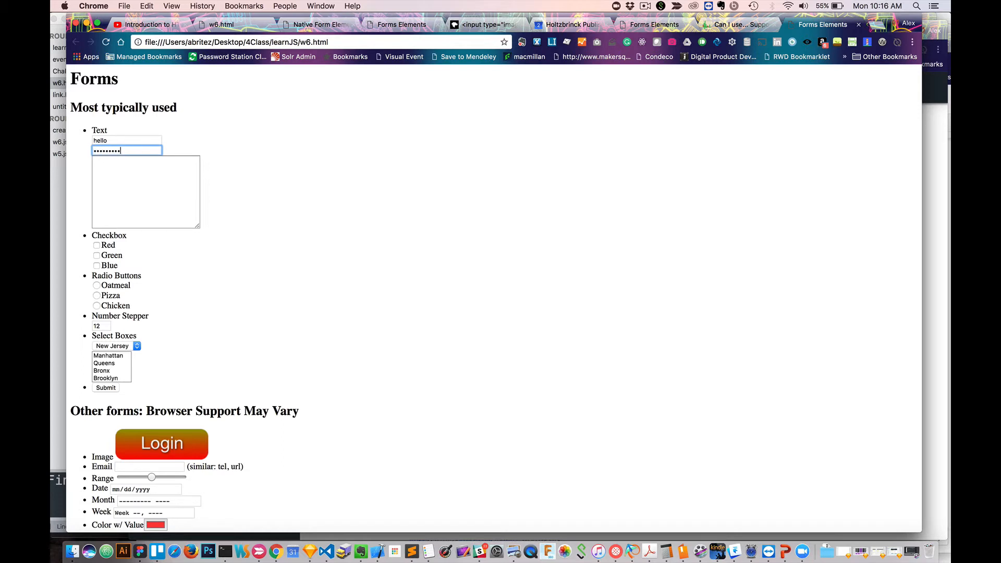
# Fill the text area with gibberish ('Afasdfasd fasd fasdf sd', 'asdfasd f').
pyautogui.click(146, 192)
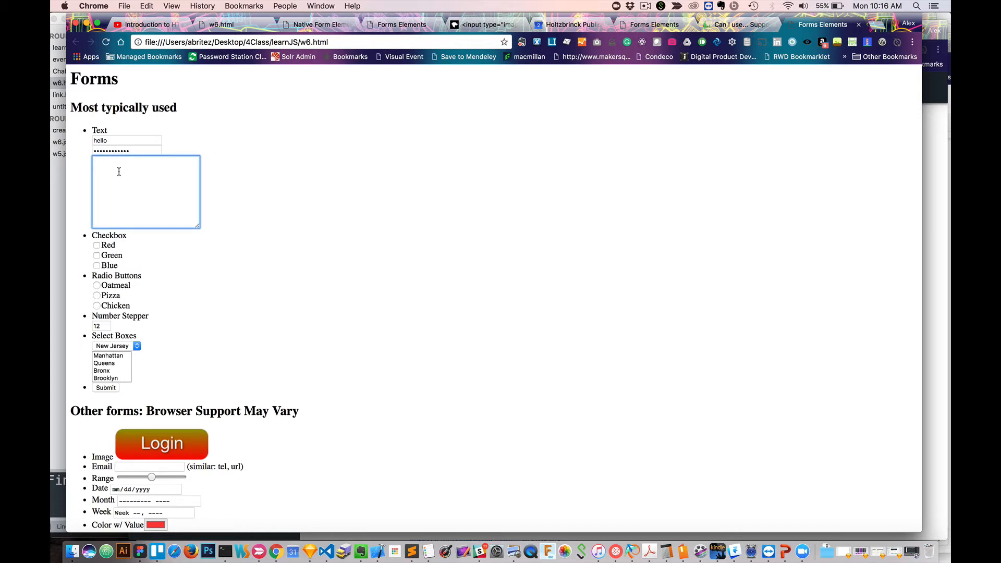
pyautogui.write('Afasdfasd fasd fasdf sd')
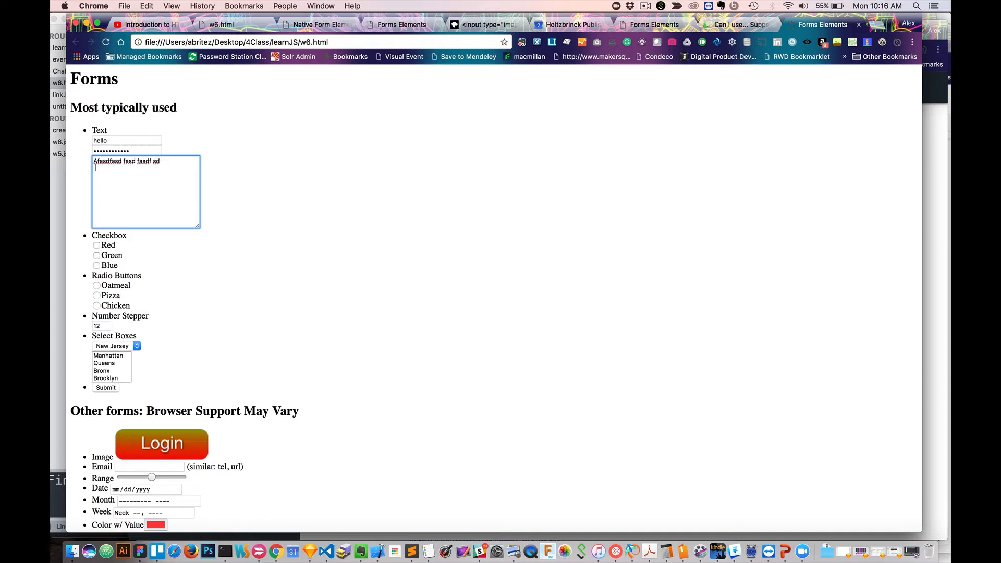
pyautogui.write('asdfasd f')
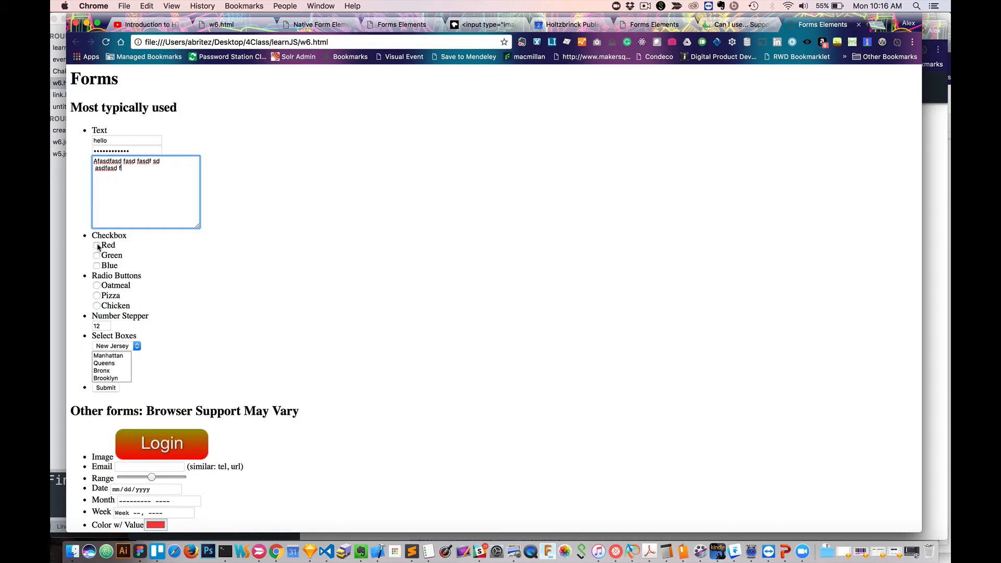
# Tick the Red and Blue checkboxes and settle the radio choice on Chicken after Oatmeal.
pyautogui.click(97, 245)
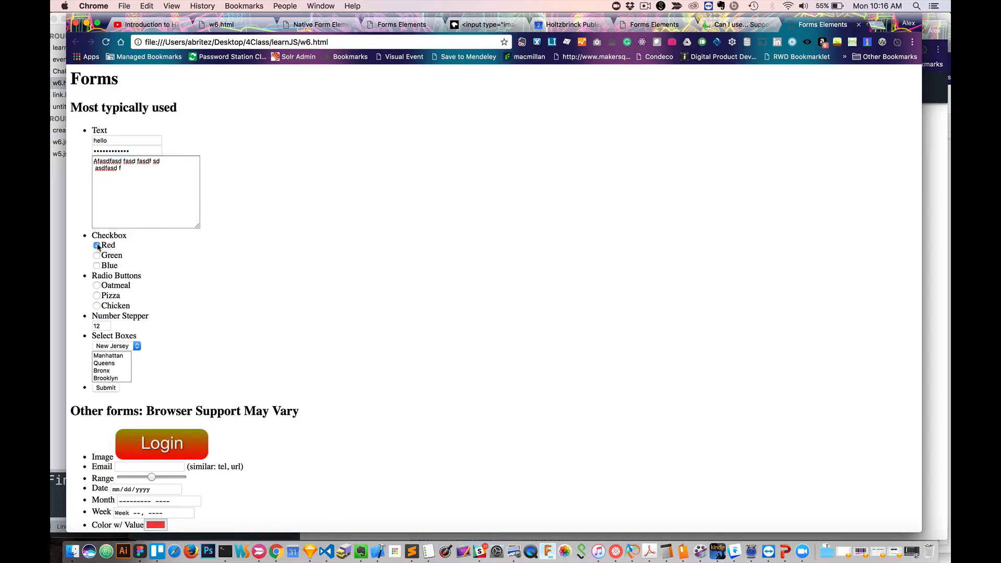
pyautogui.click(96, 266)
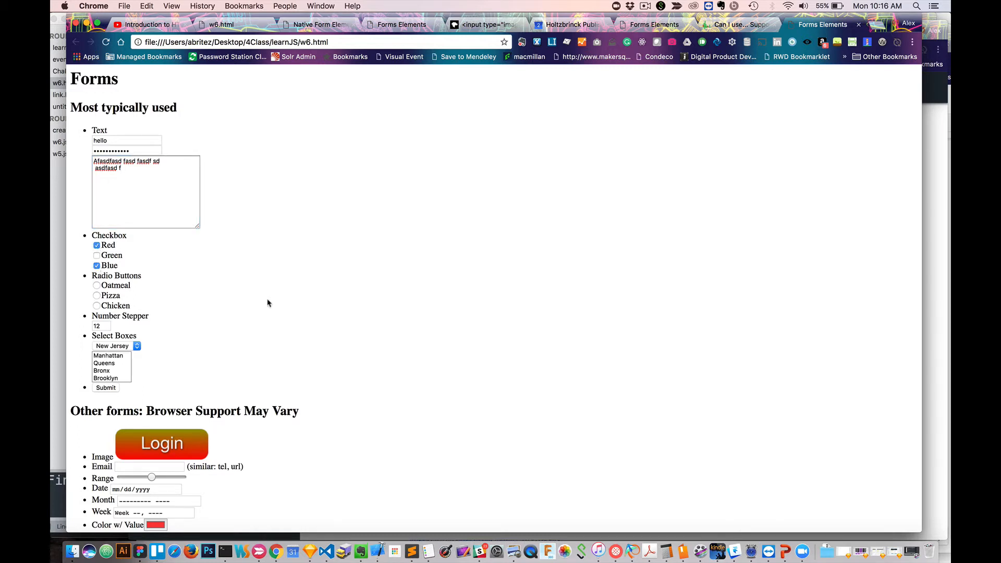
pyautogui.moveTo(135, 270)
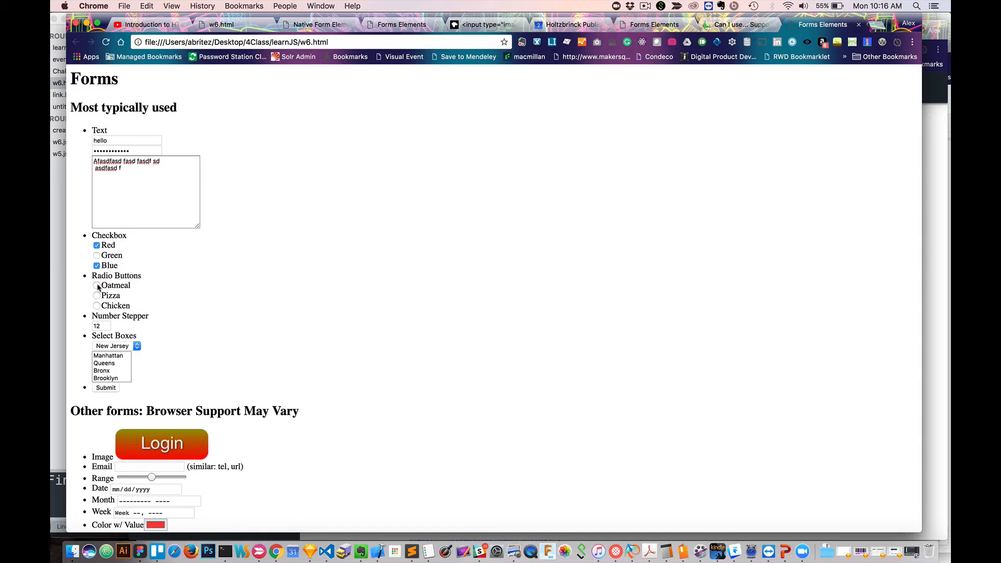
pyautogui.click(96, 286)
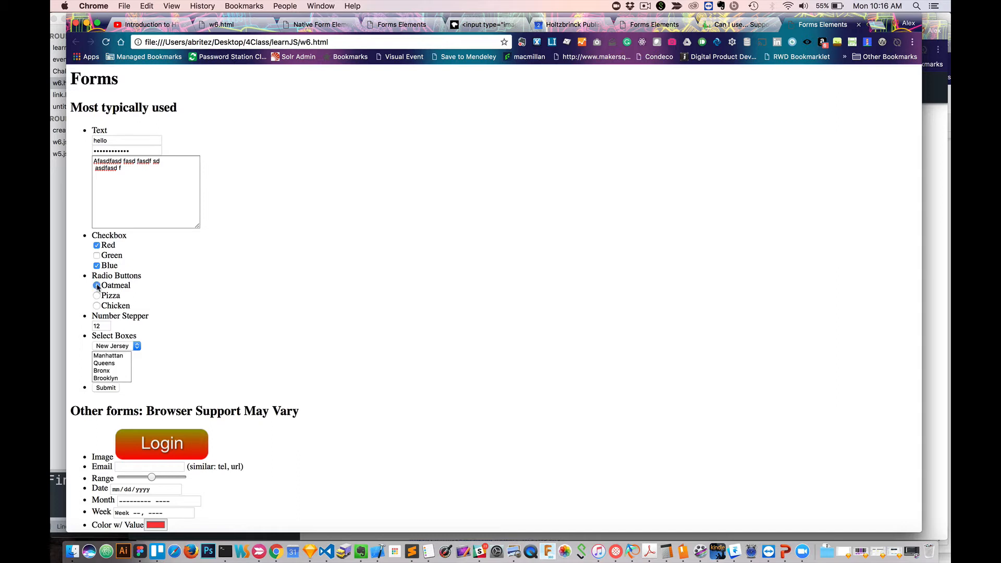
pyautogui.click(96, 306)
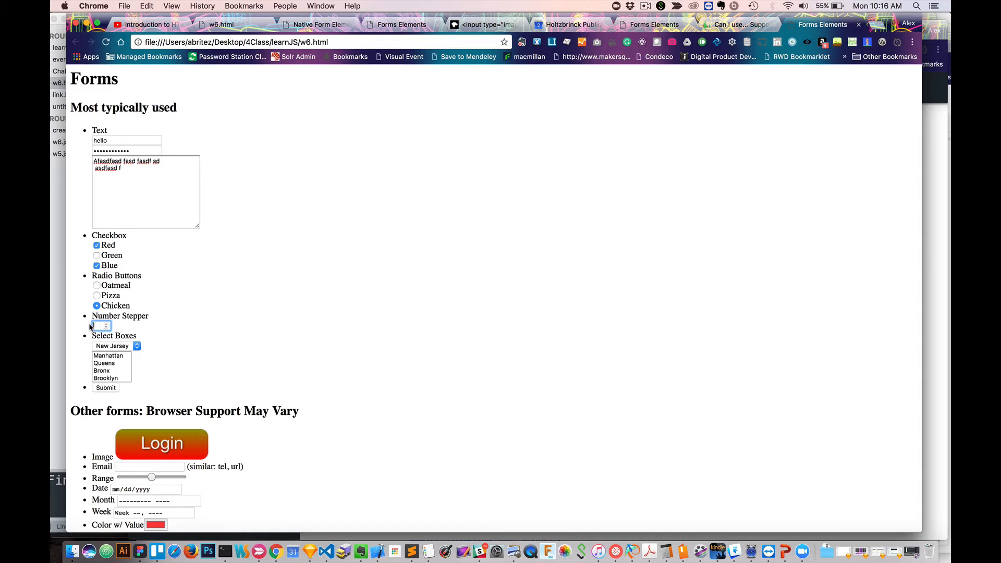
# Set the number stepper to 23 and choose New York in the state dropdown.
pyautogui.click(98, 325)
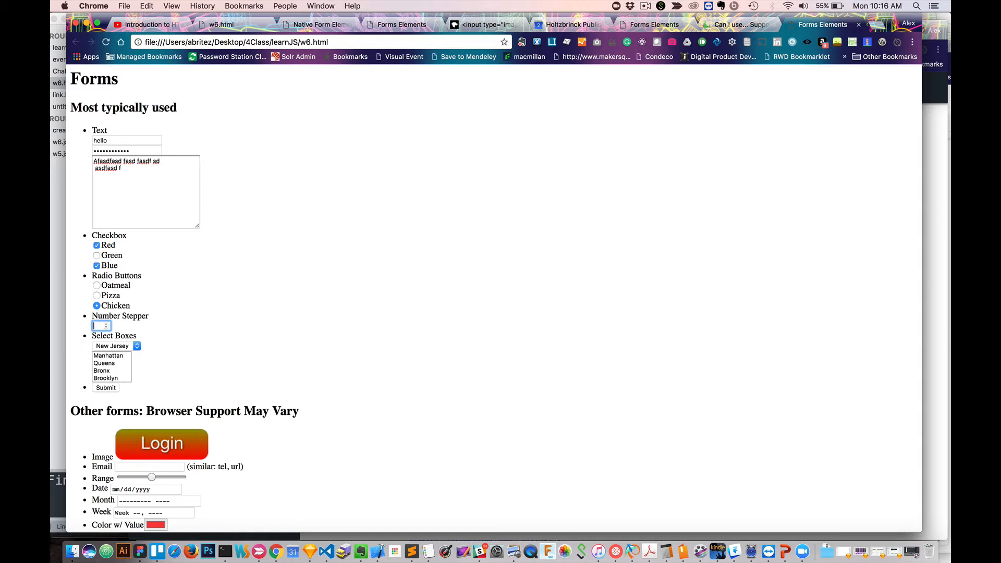
pyautogui.write('23')
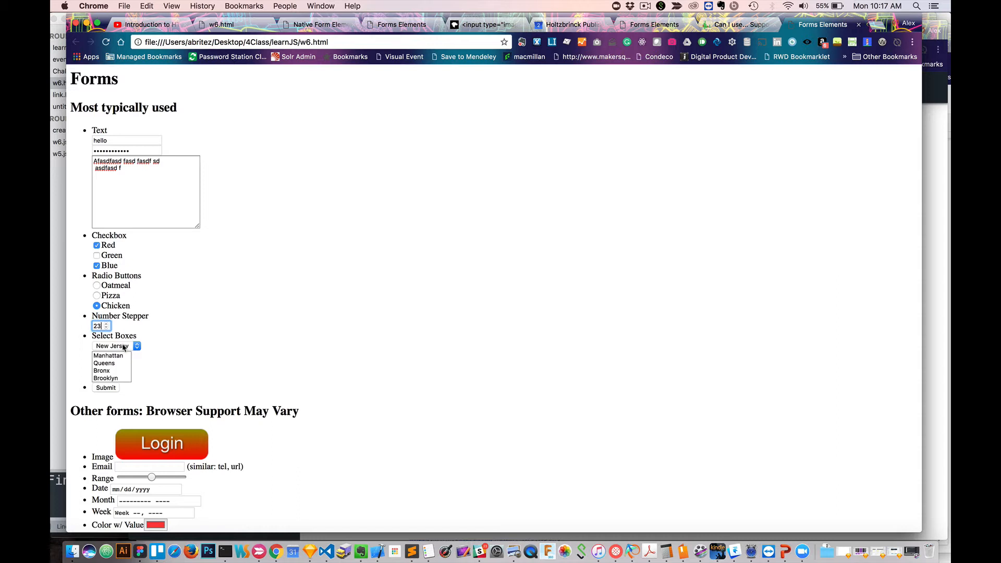
pyautogui.click(115, 347)
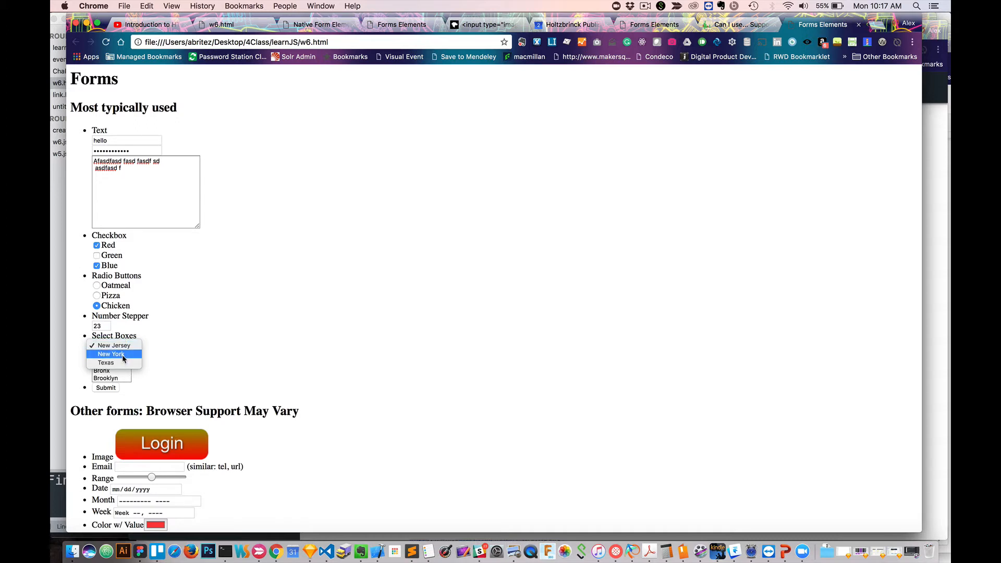
pyautogui.click(111, 354)
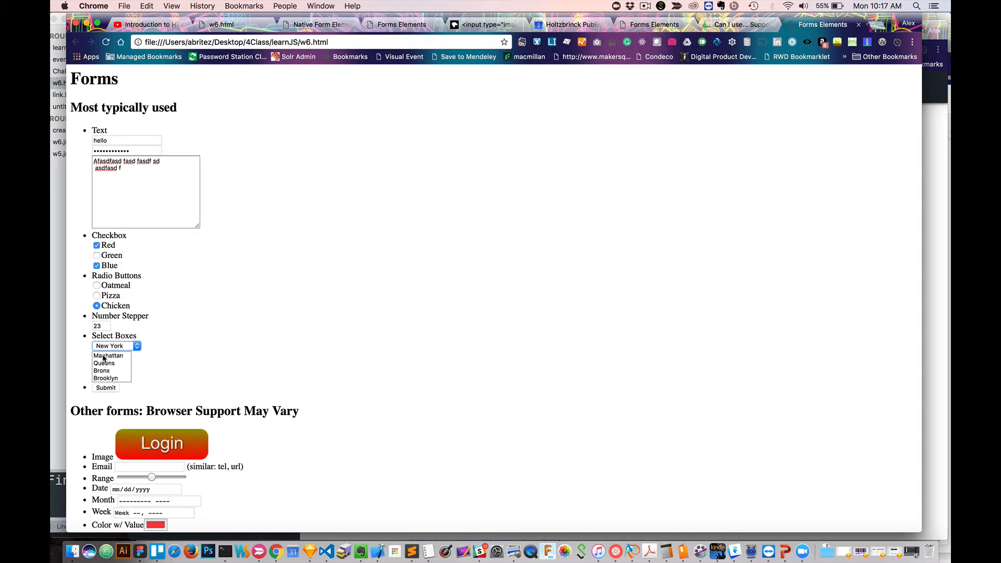
# Select Manhattan and Bronx in the borough multi-select list.
pyautogui.click(107, 355)
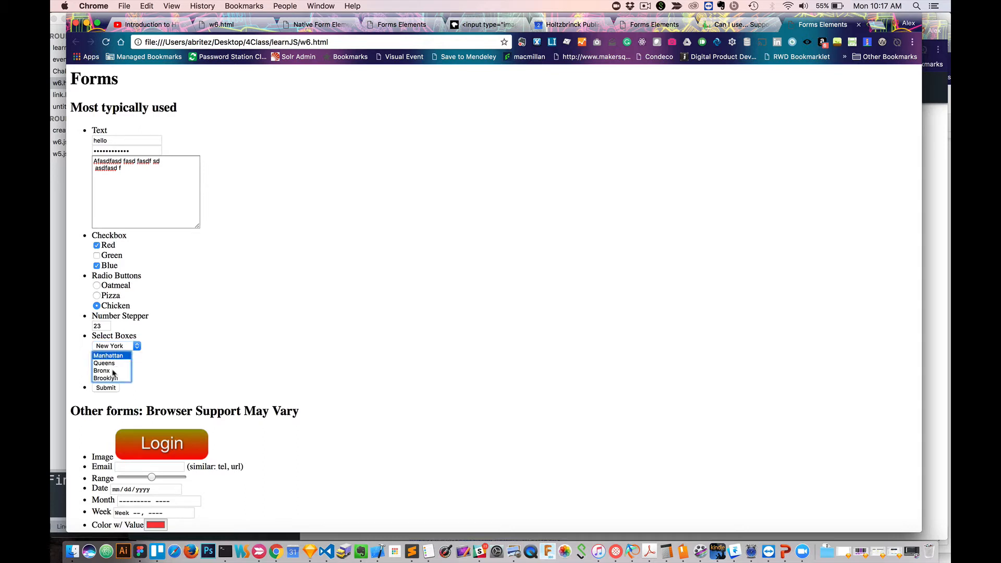
pyautogui.click(101, 371)
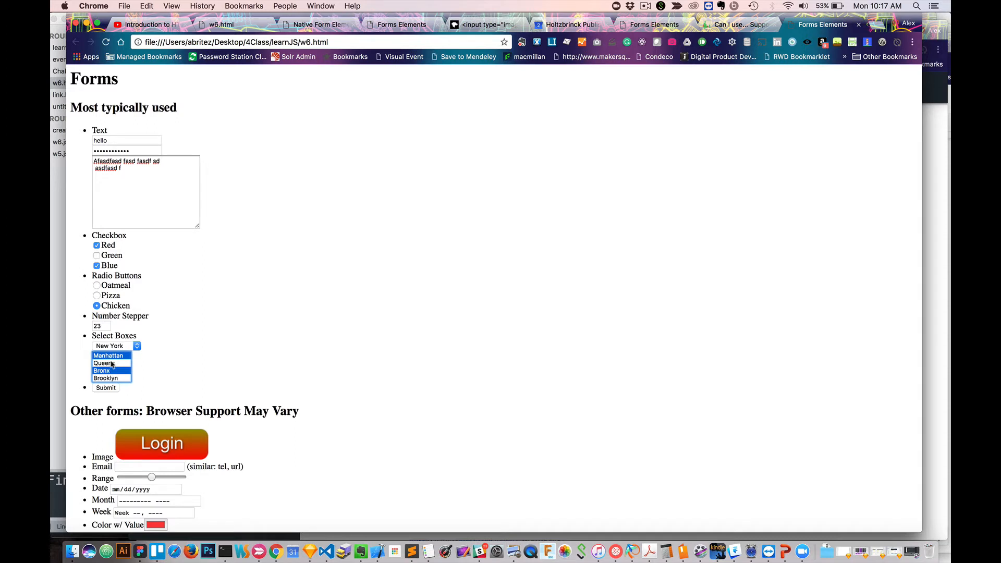
pyautogui.scroll(-3)
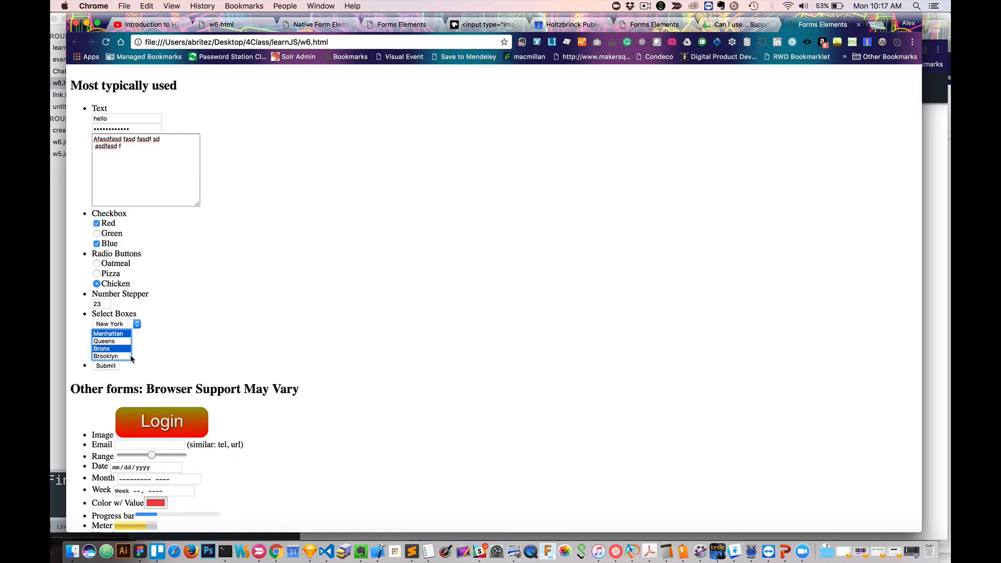
pyautogui.moveTo(126, 318)
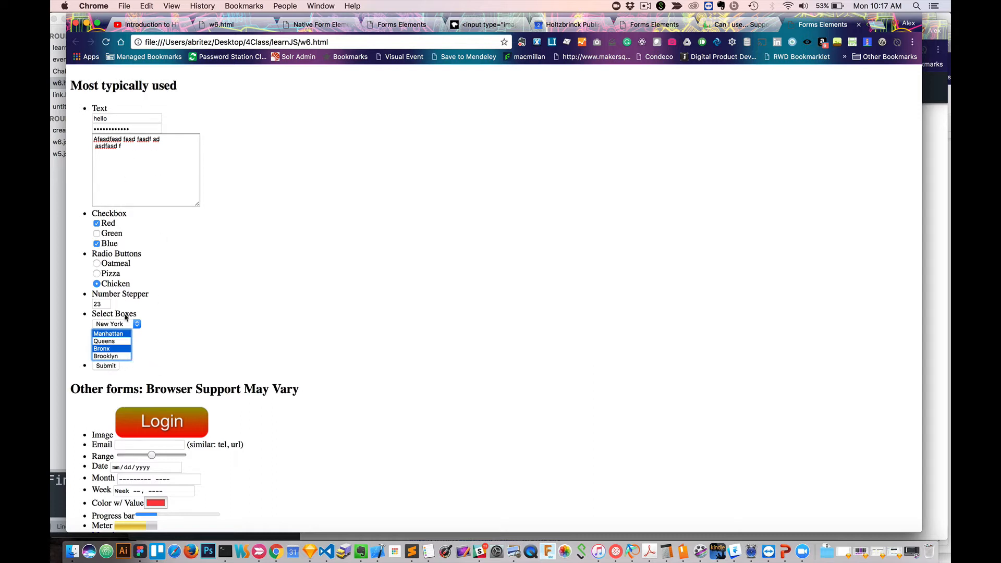
pyautogui.moveTo(225, 234)
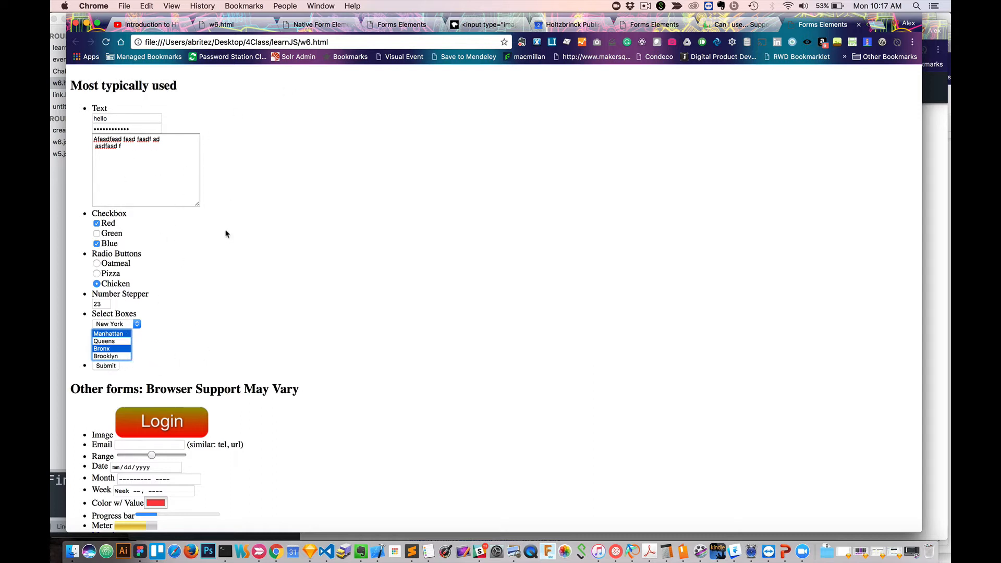
pyautogui.moveTo(283, 192)
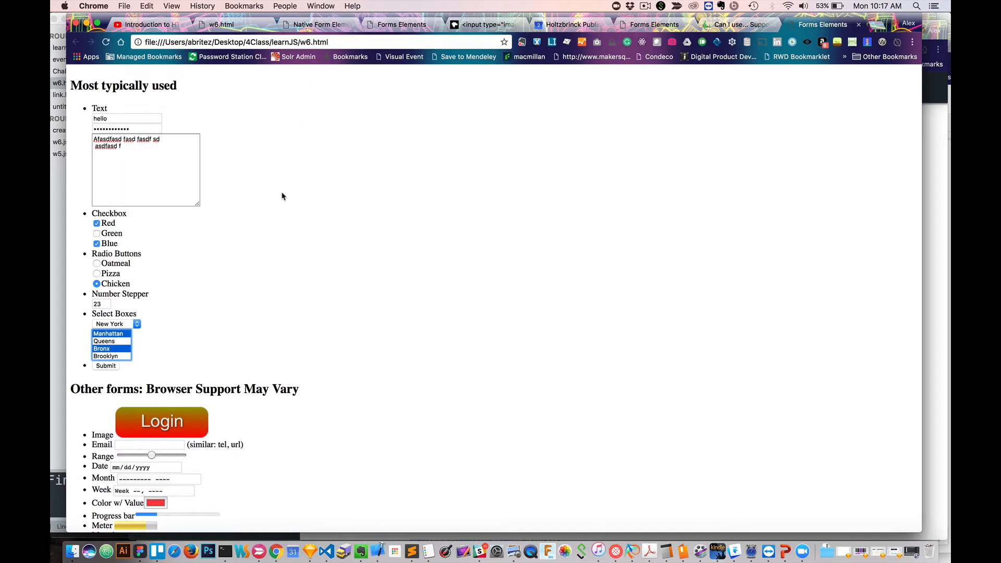
# Enter sdlfsdfs in the Email field and submit to trigger the missing-'@' validation message.
pyautogui.scroll(-3)
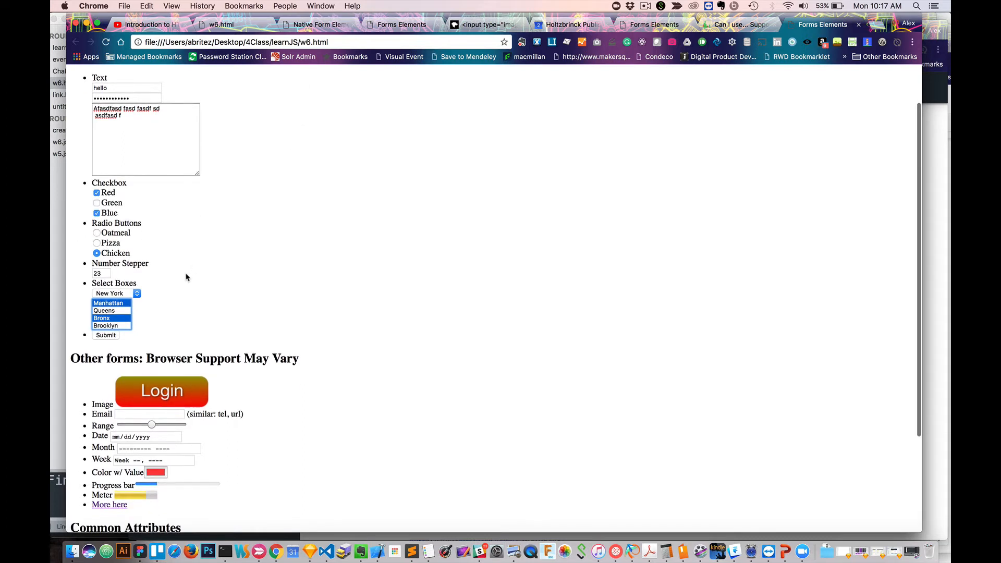
pyautogui.scroll(-3)
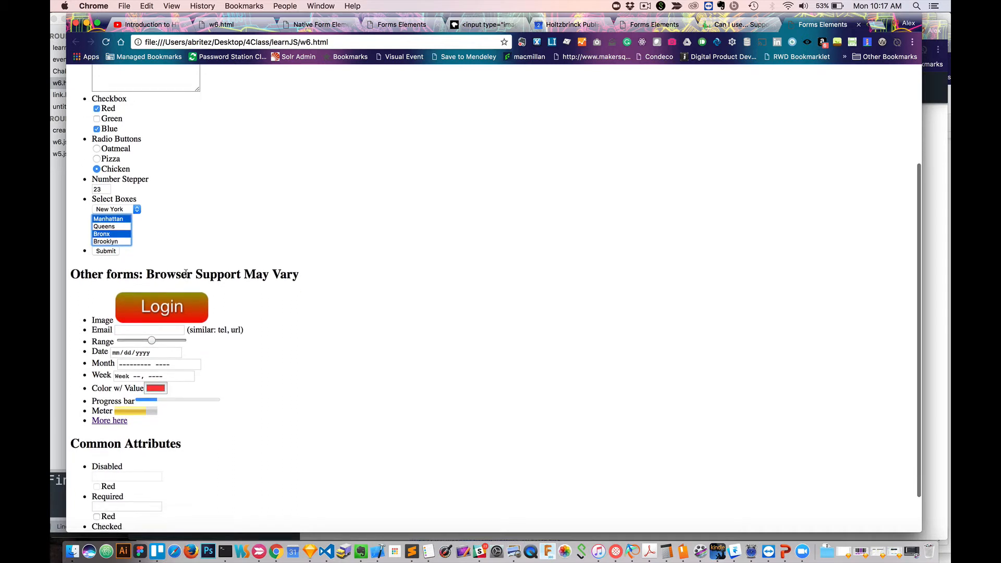
pyautogui.scroll(-3)
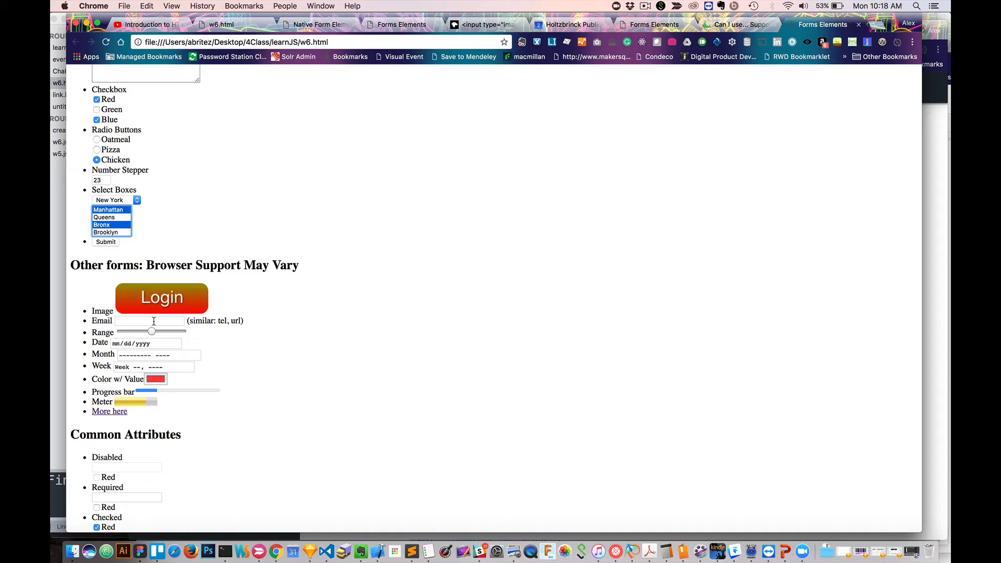
pyautogui.click(150, 320)
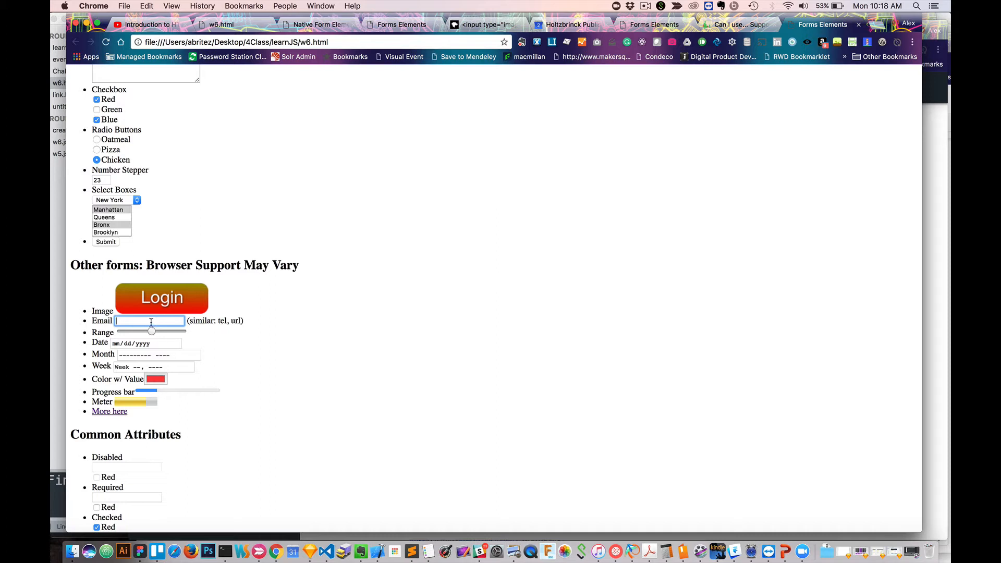
pyautogui.write('sdlfsdfs')
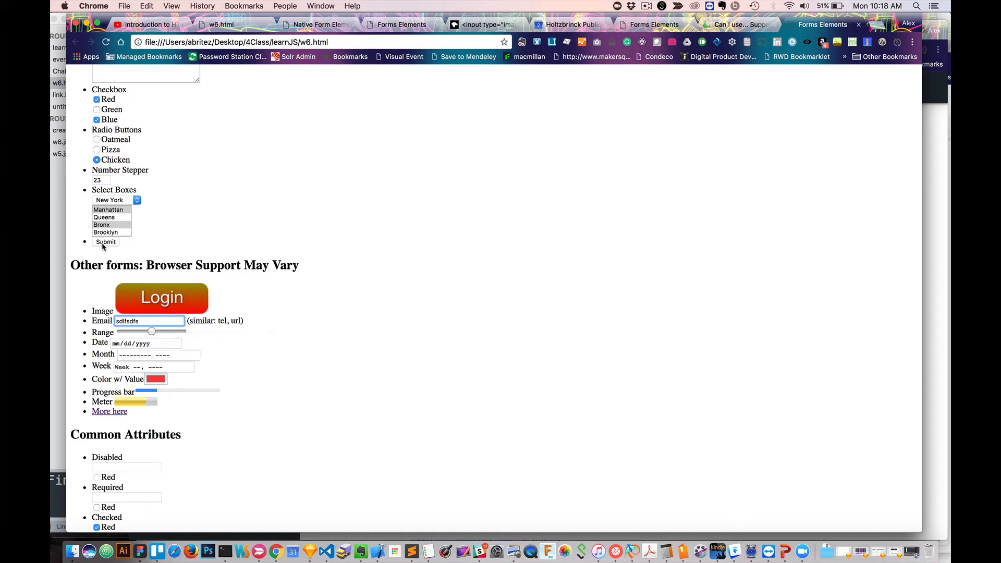
pyautogui.click(149, 321)
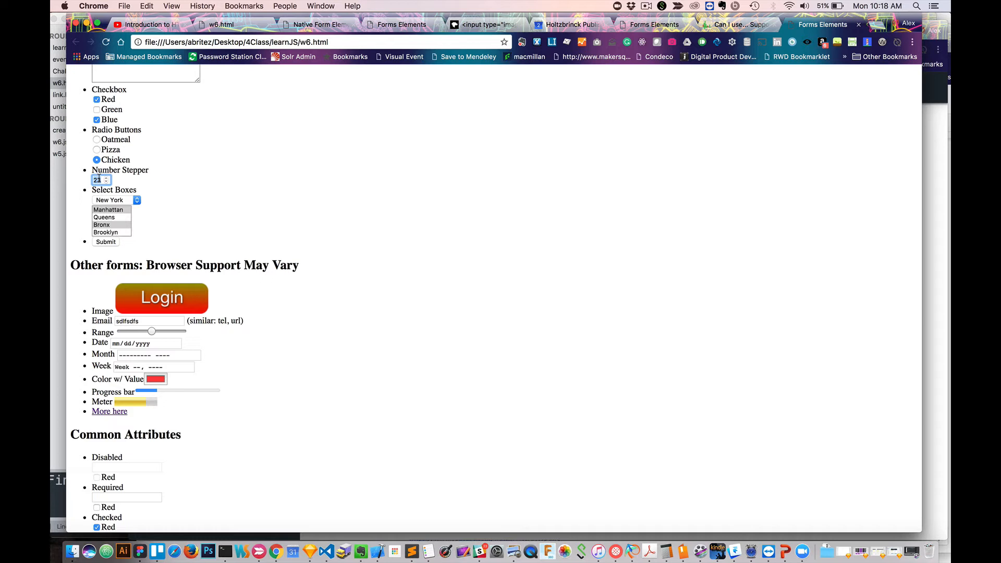
# Step the number value down twice to 19.
pyautogui.click(106, 182)
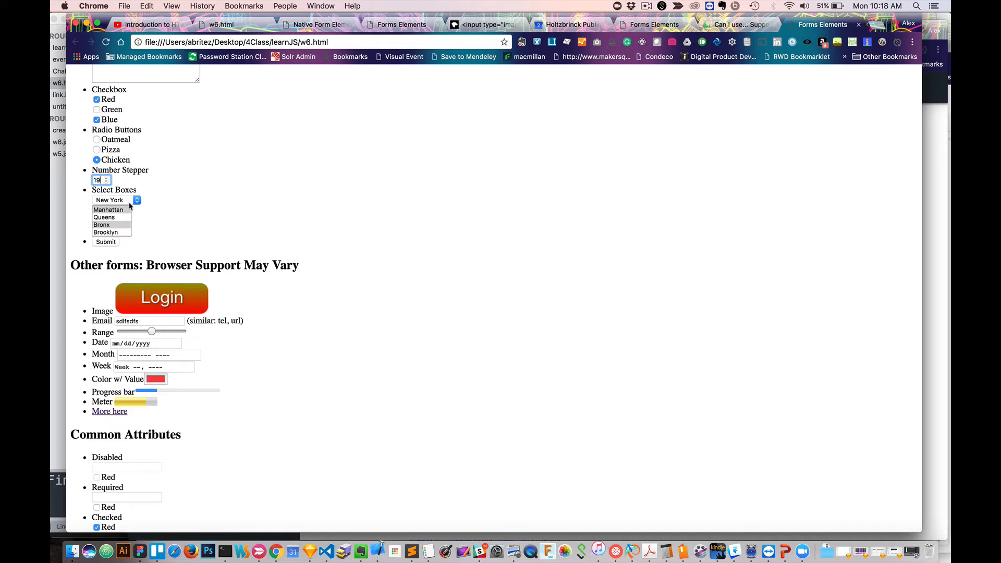
pyautogui.click(106, 242)
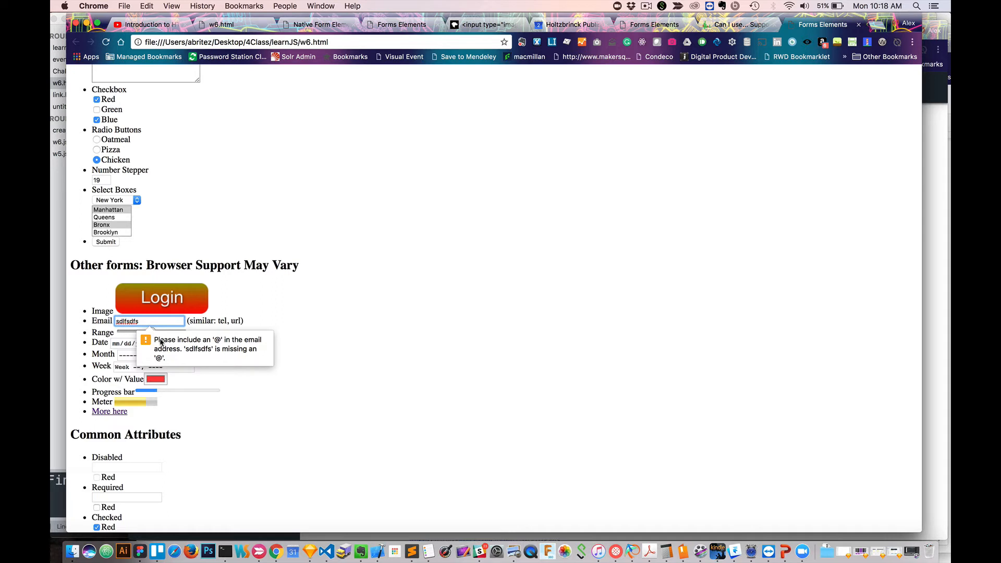
pyautogui.moveTo(252, 346)
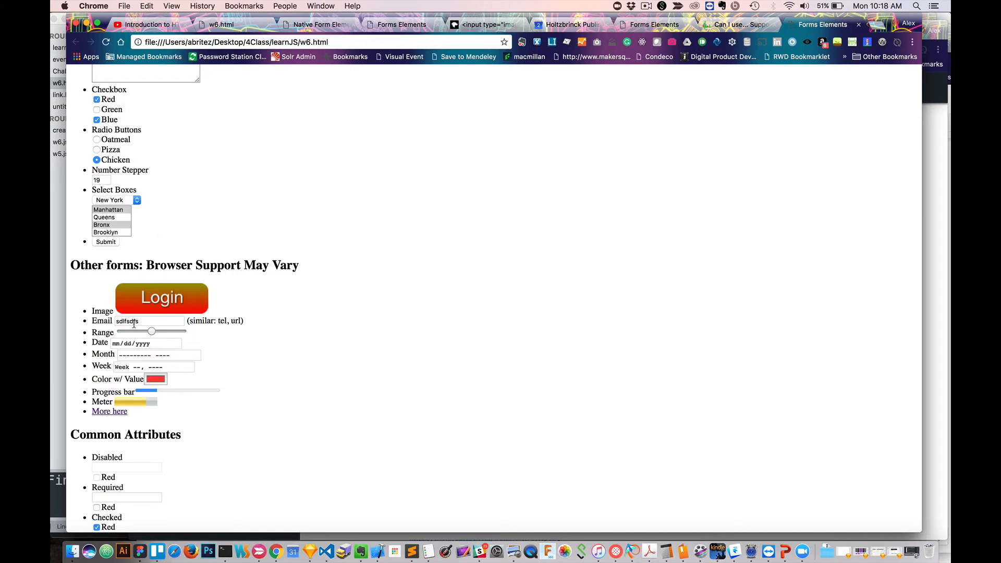
pyautogui.scroll(-3)
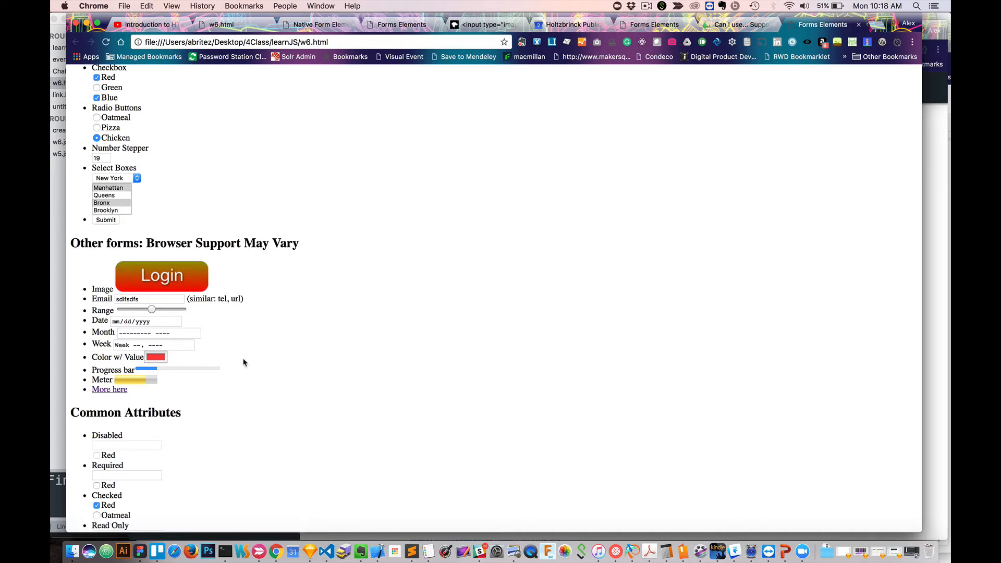
pyautogui.scroll(-3)
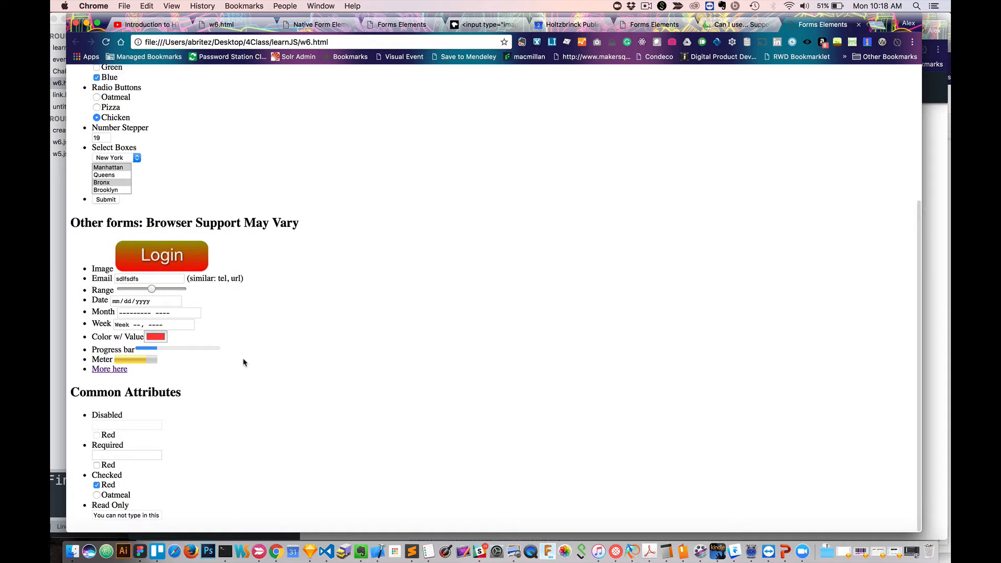
pyautogui.scroll(3)
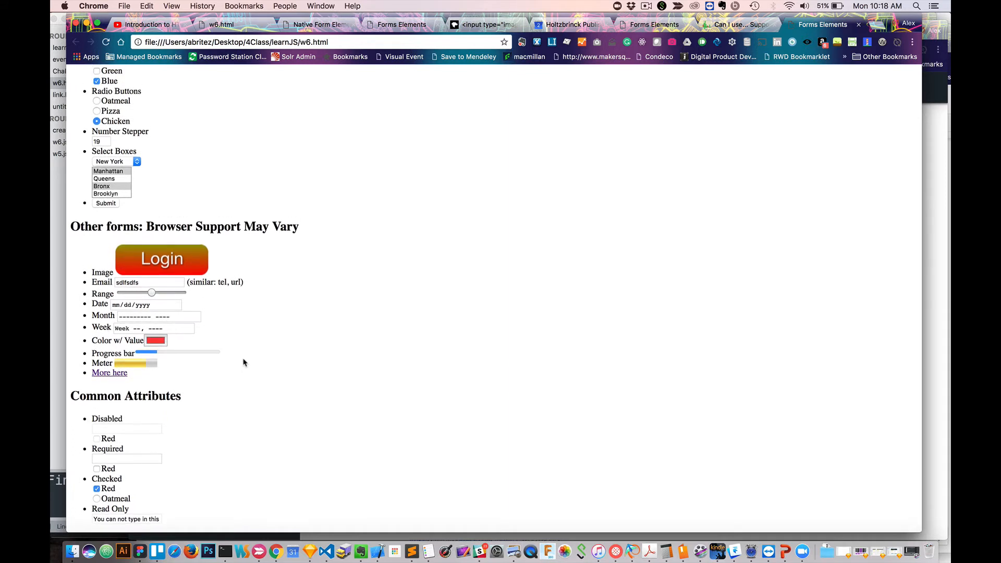
pyautogui.moveTo(170, 409)
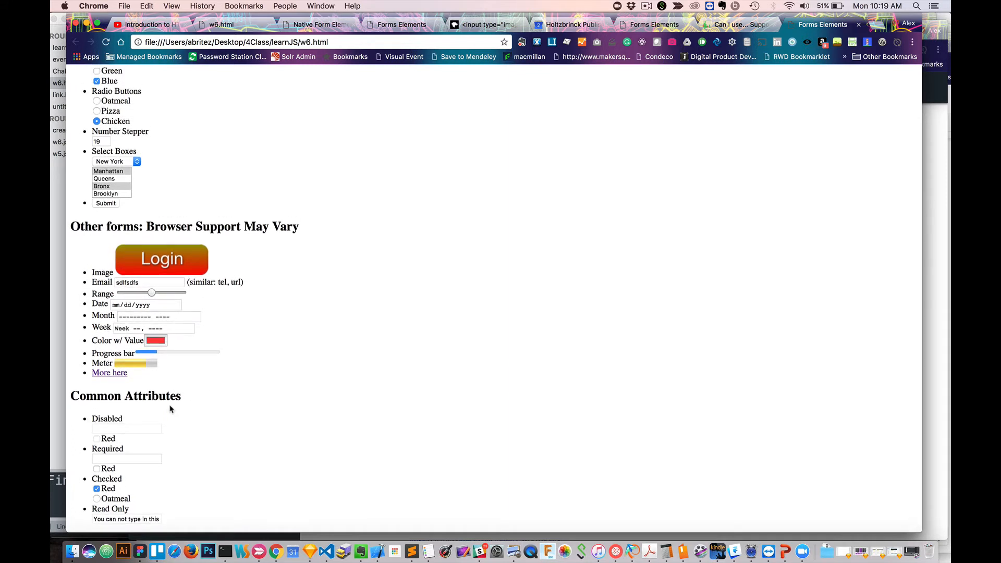
pyautogui.moveTo(143, 434)
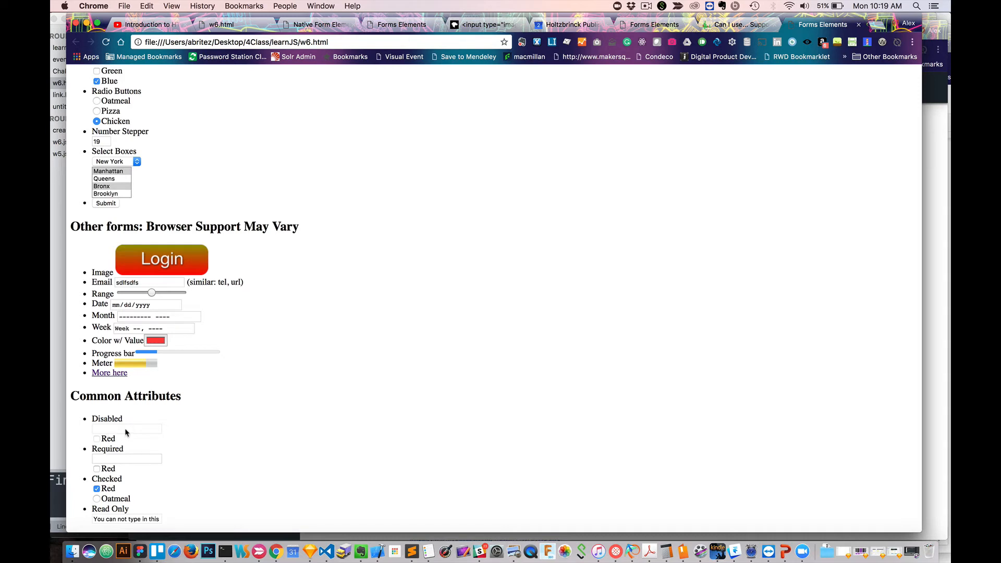
pyautogui.moveTo(123, 439)
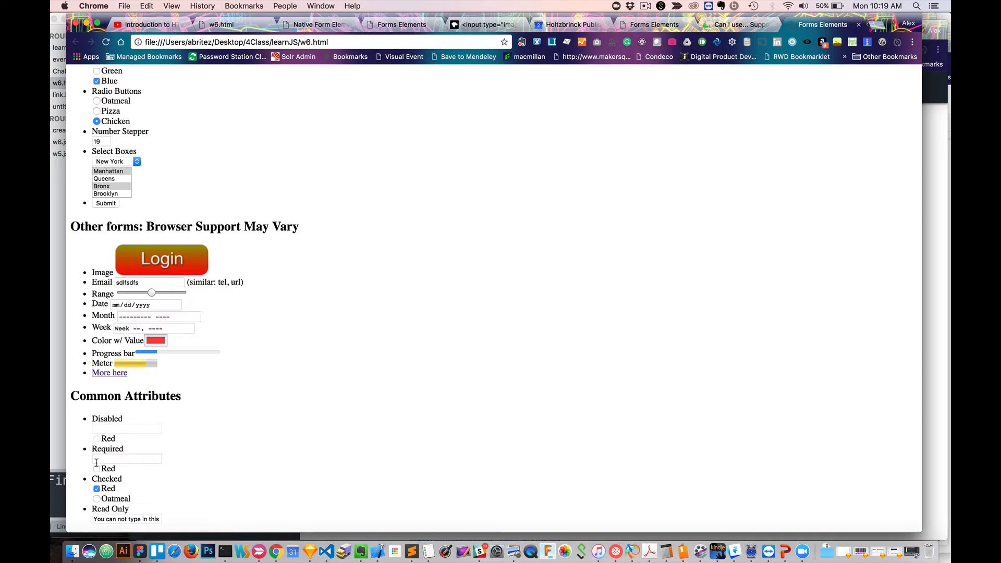
pyautogui.click(126, 459)
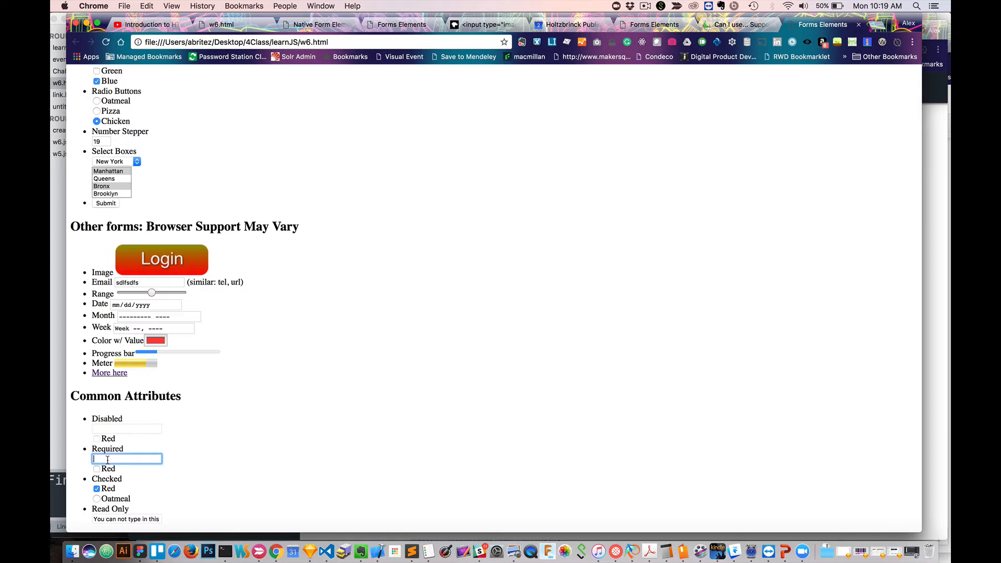
pyautogui.scroll(-3)
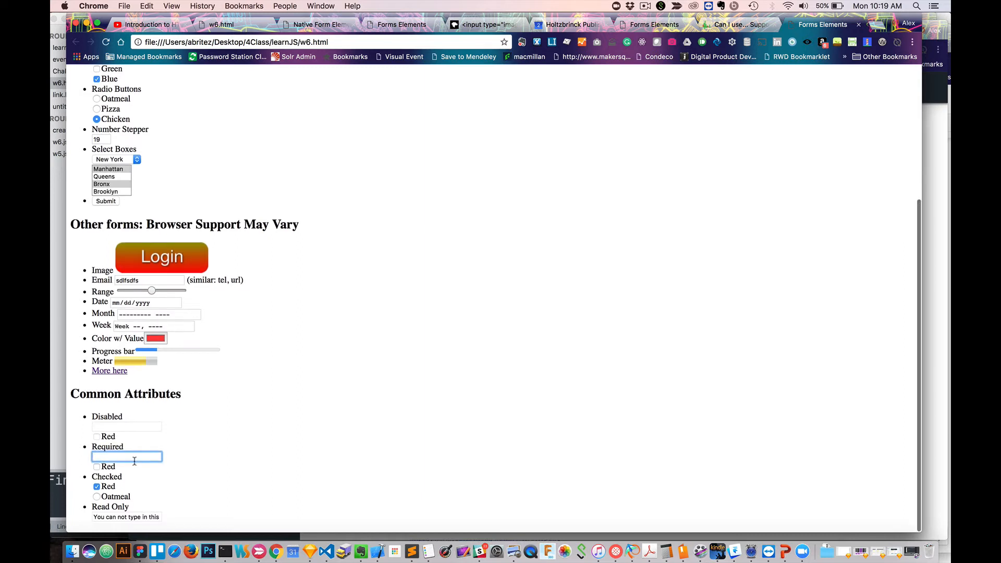
pyautogui.scroll(-3)
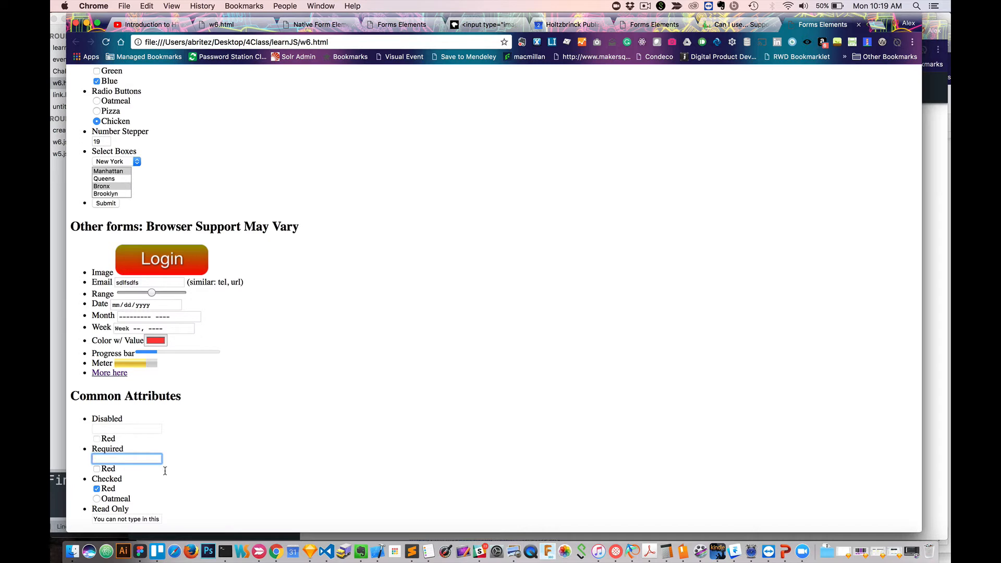
pyautogui.click(96, 488)
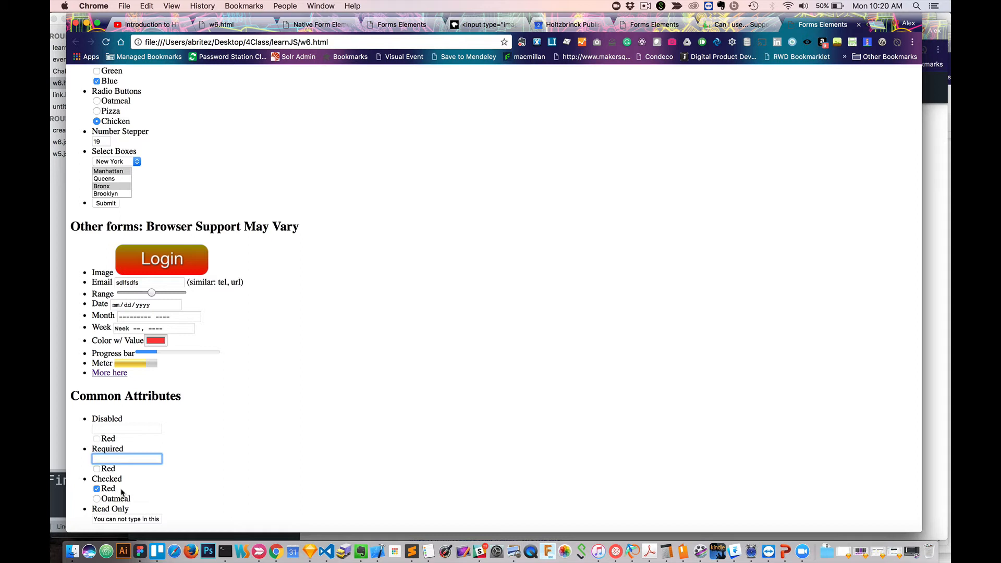
pyautogui.moveTo(151, 509)
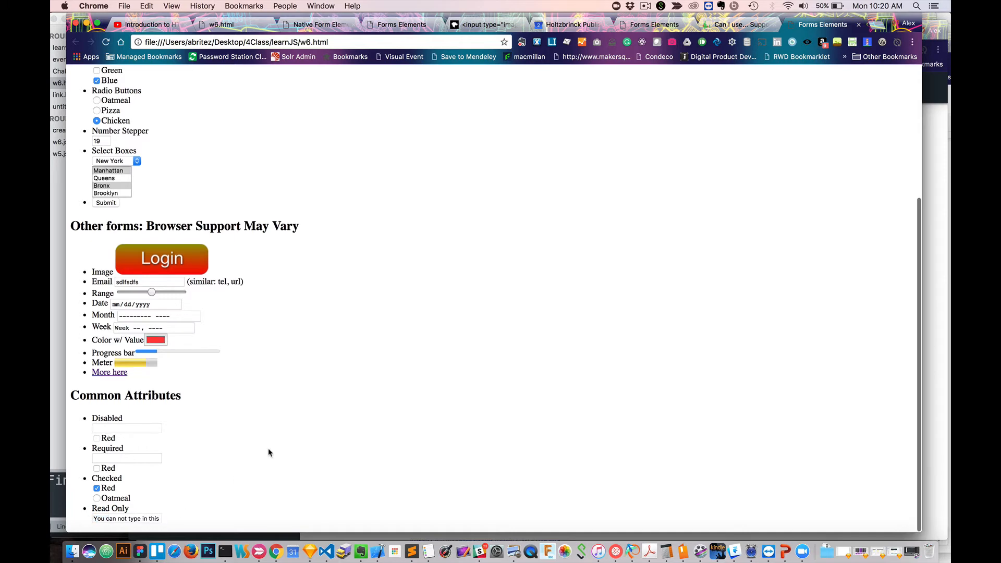
# Scroll the forms page back toward its top sections.
pyautogui.scroll(3)
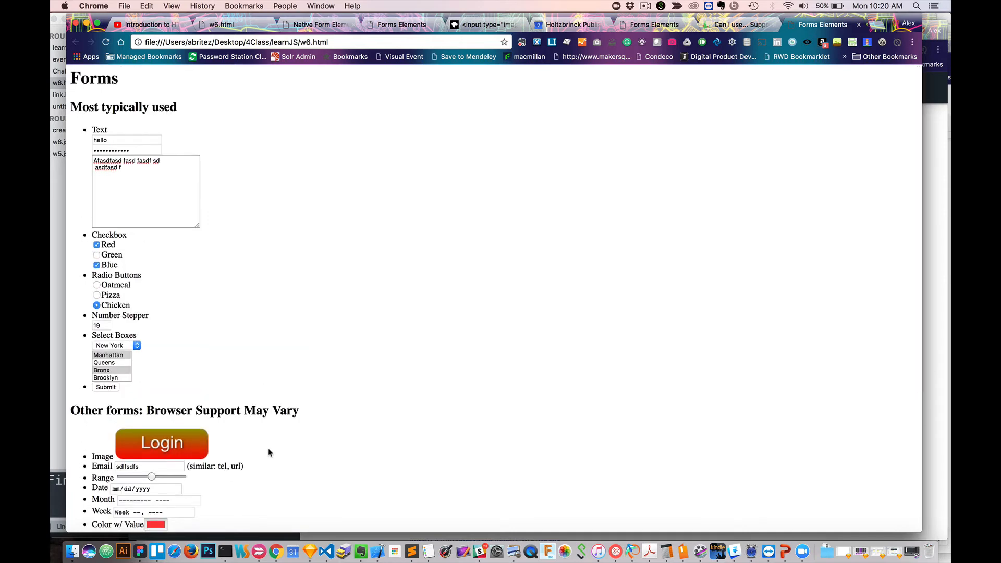
pyautogui.scroll(-3)
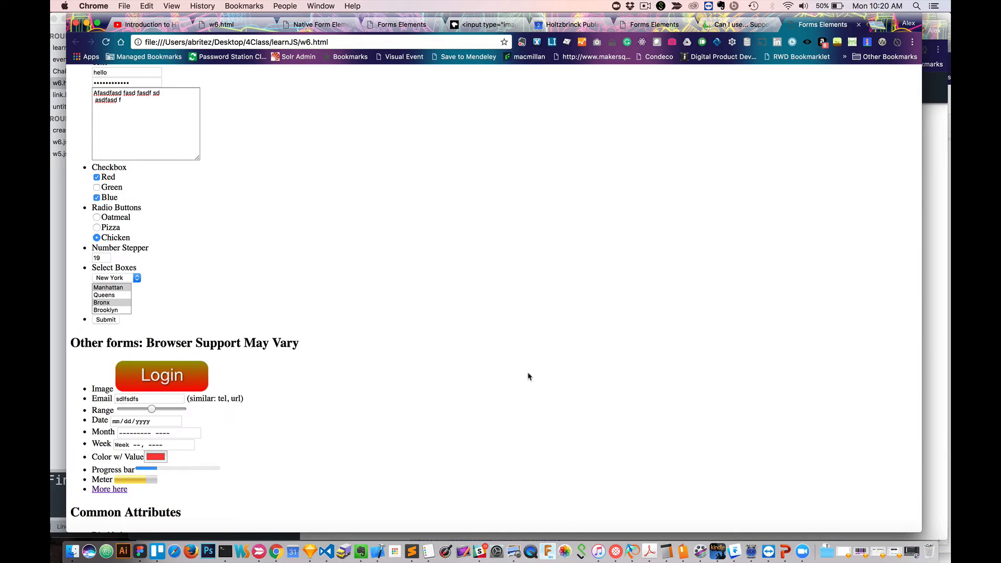
pyautogui.moveTo(584, 389)
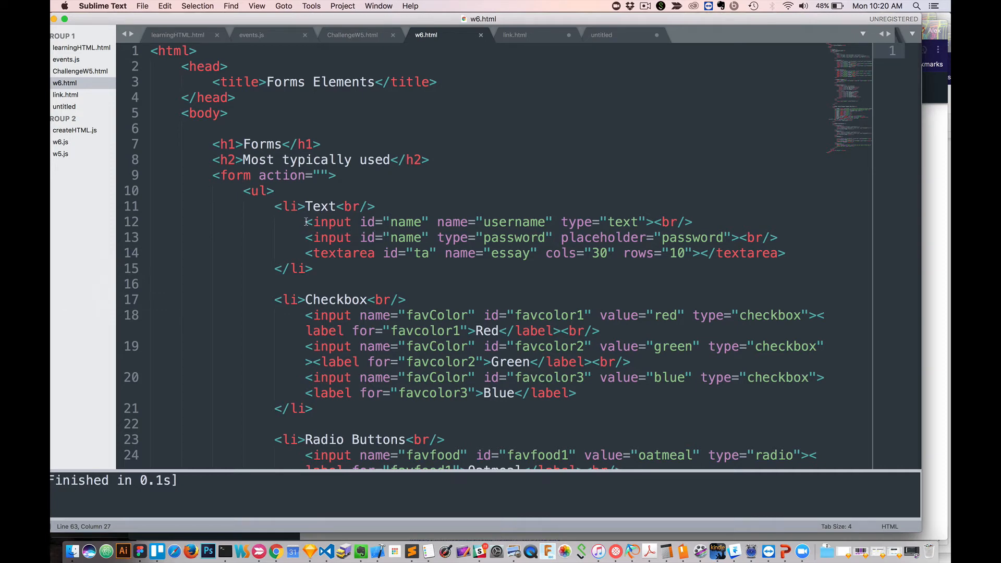
pyautogui.moveTo(329, 221)
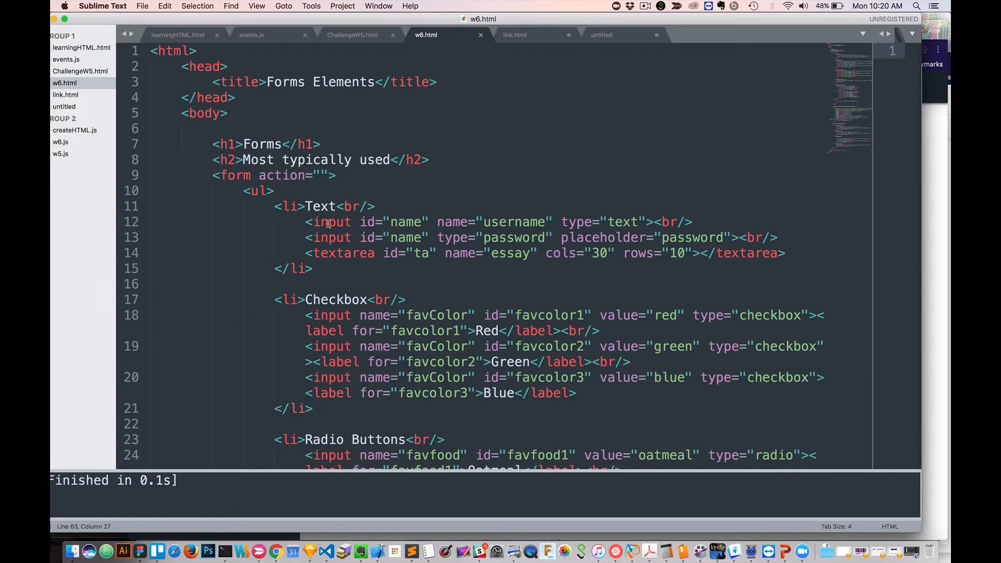
pyautogui.doubleClick(331, 222)
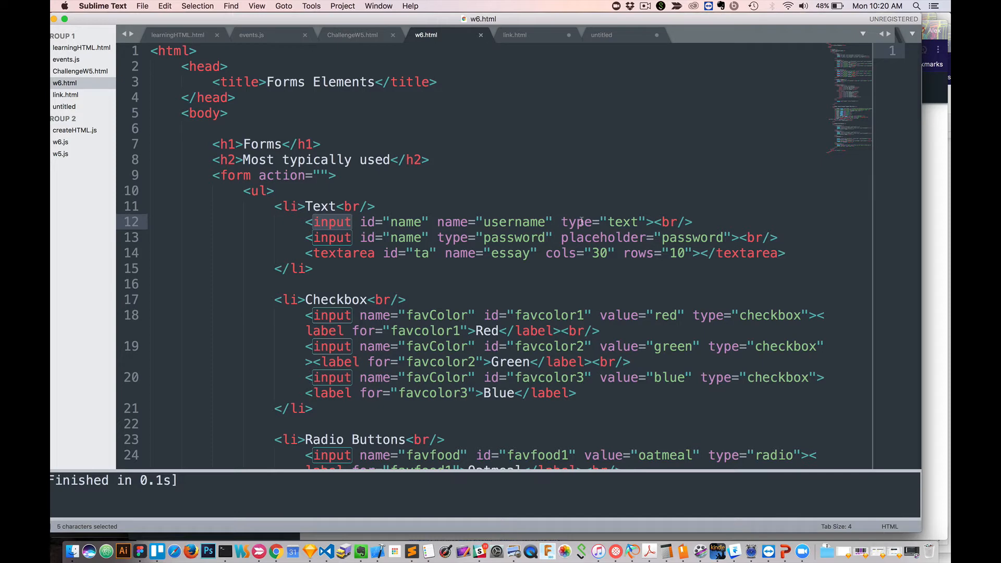
pyautogui.doubleClick(614, 221)
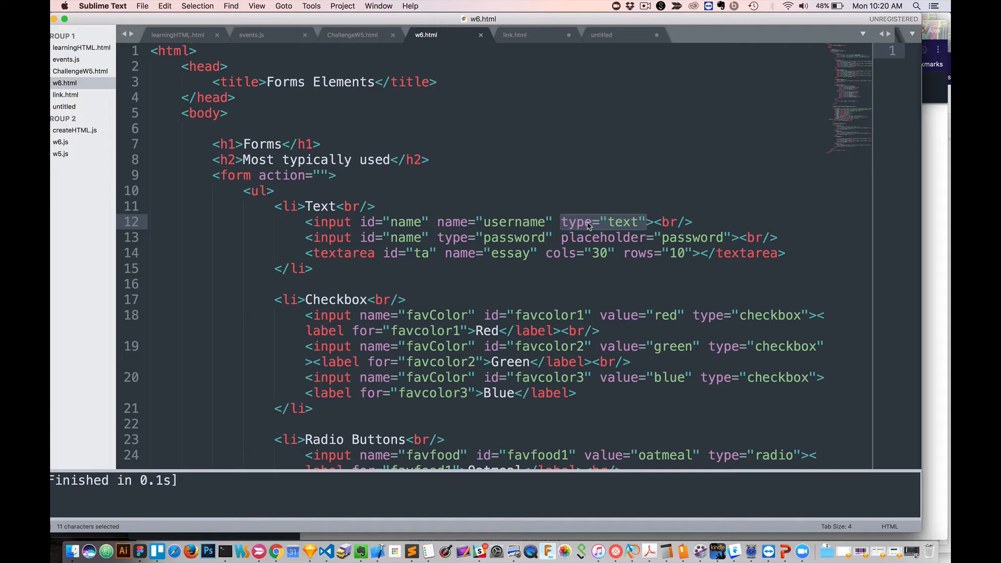
pyautogui.moveTo(431, 223)
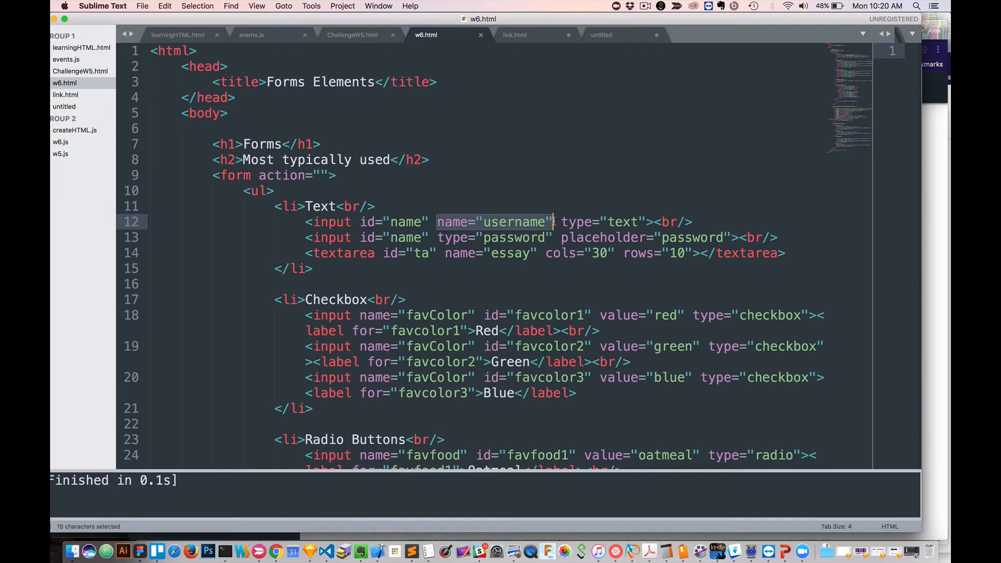
pyautogui.click(654, 221)
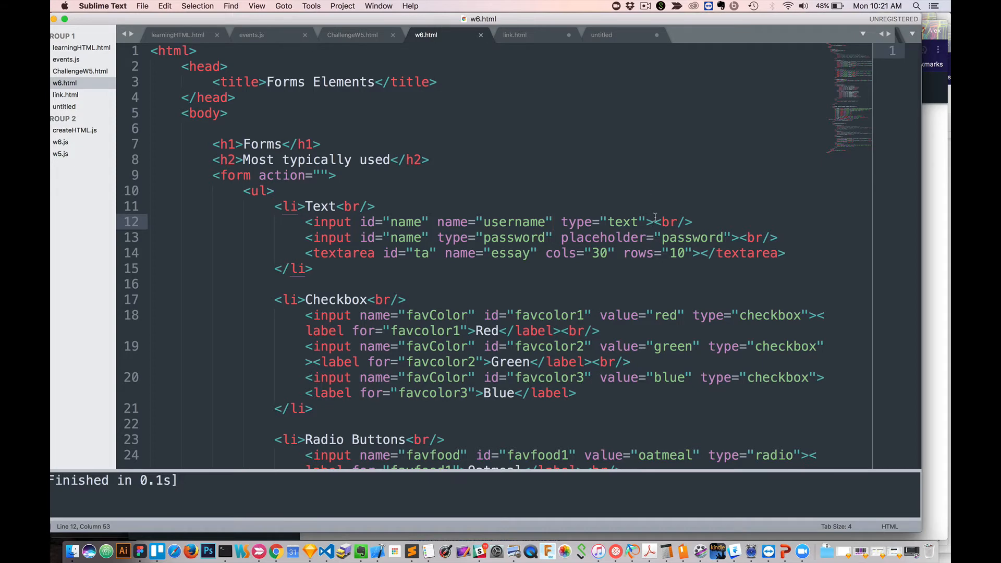
pyautogui.moveTo(446, 187)
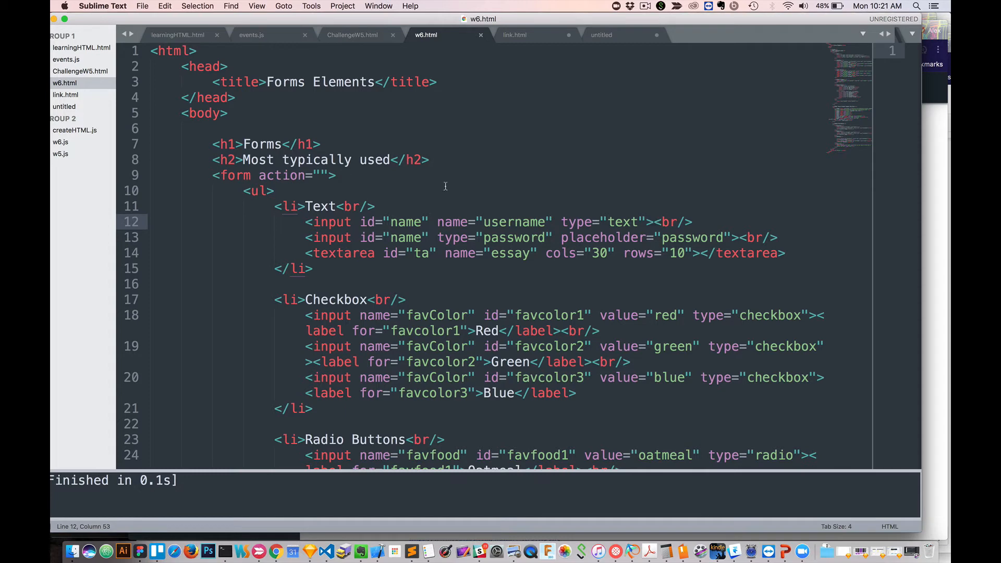
pyautogui.moveTo(510, 220)
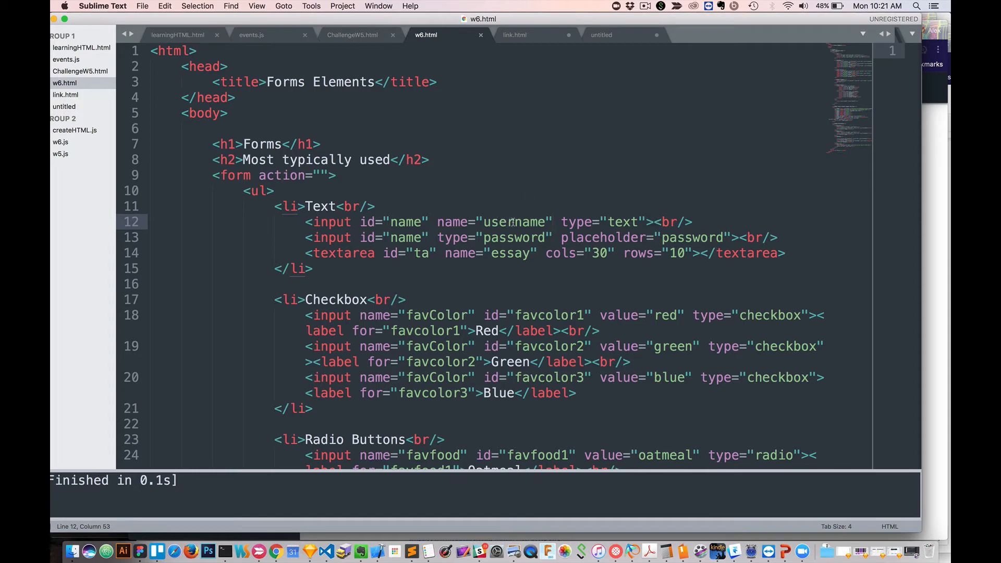
pyautogui.click(554, 221)
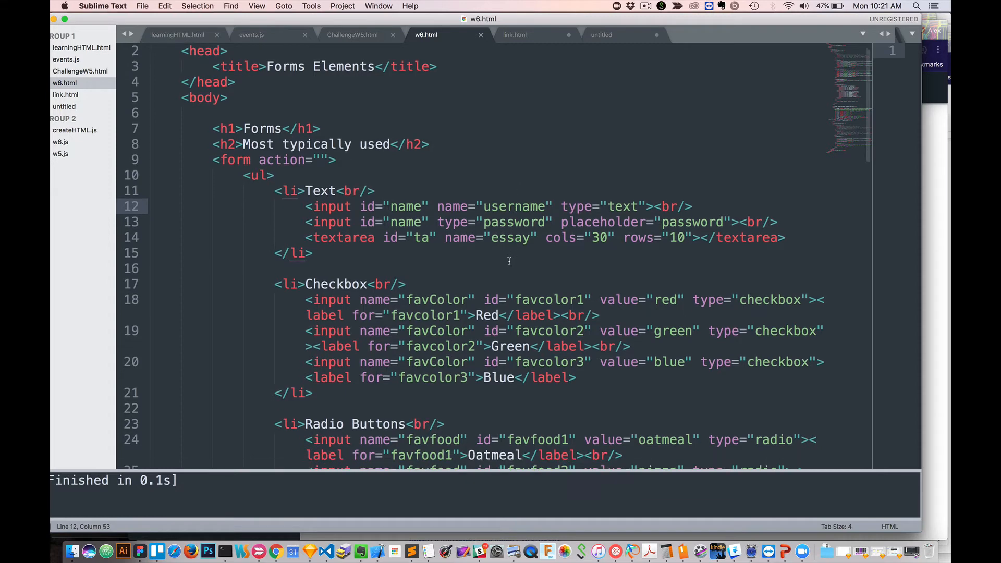
pyautogui.scroll(-3)
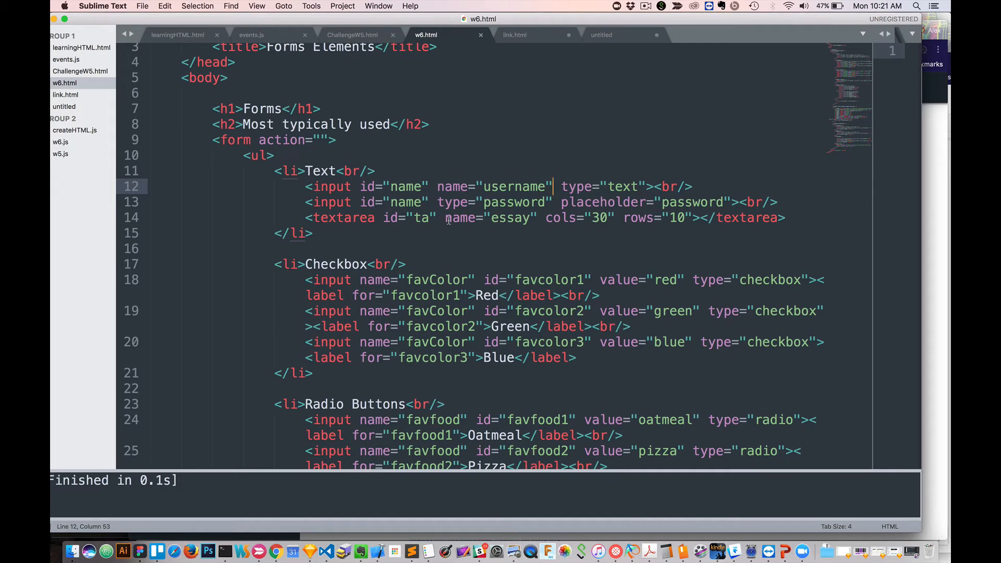
pyautogui.doubleClick(577, 203)
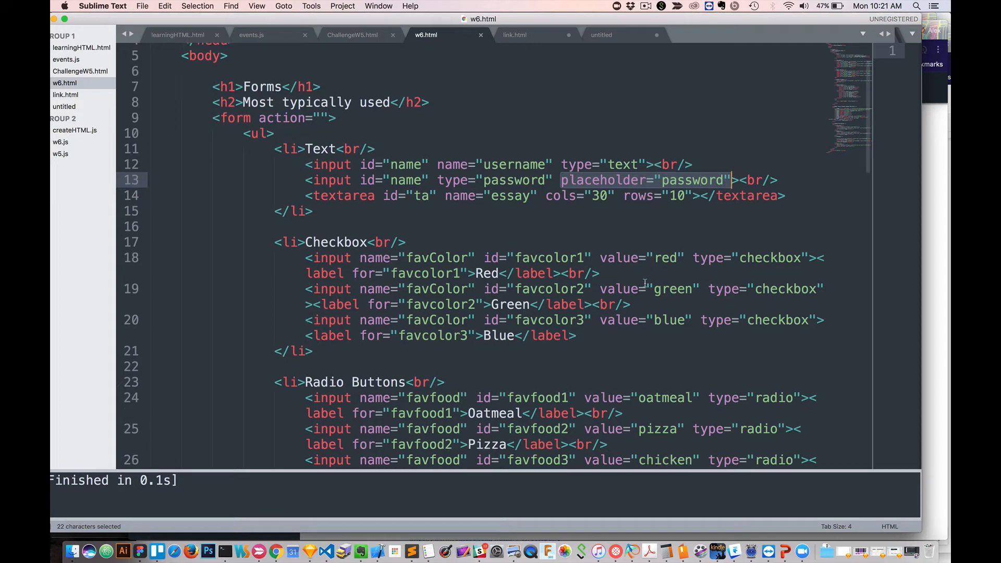
pyautogui.scroll(-3)
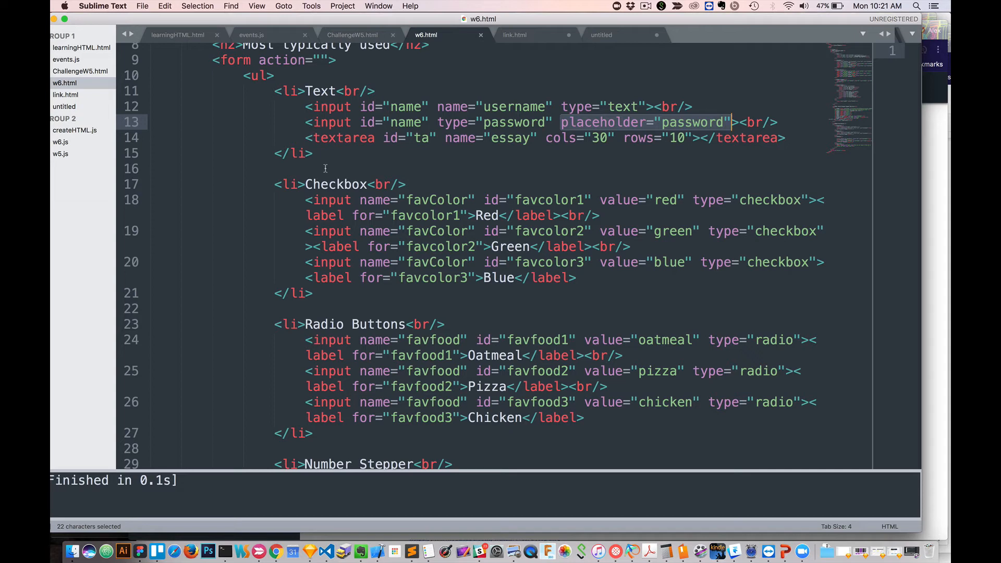
pyautogui.moveTo(306, 252)
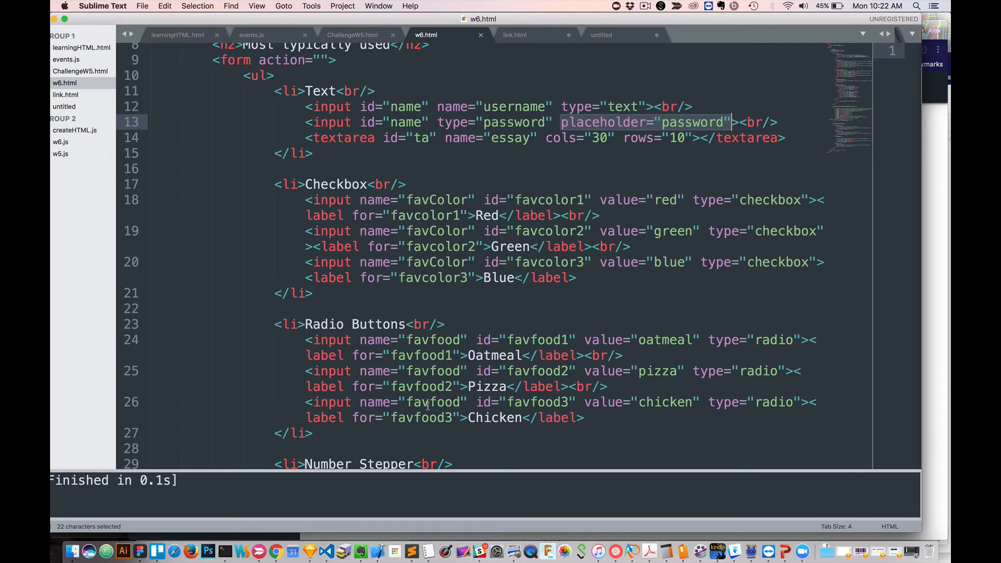
pyautogui.moveTo(250, 340)
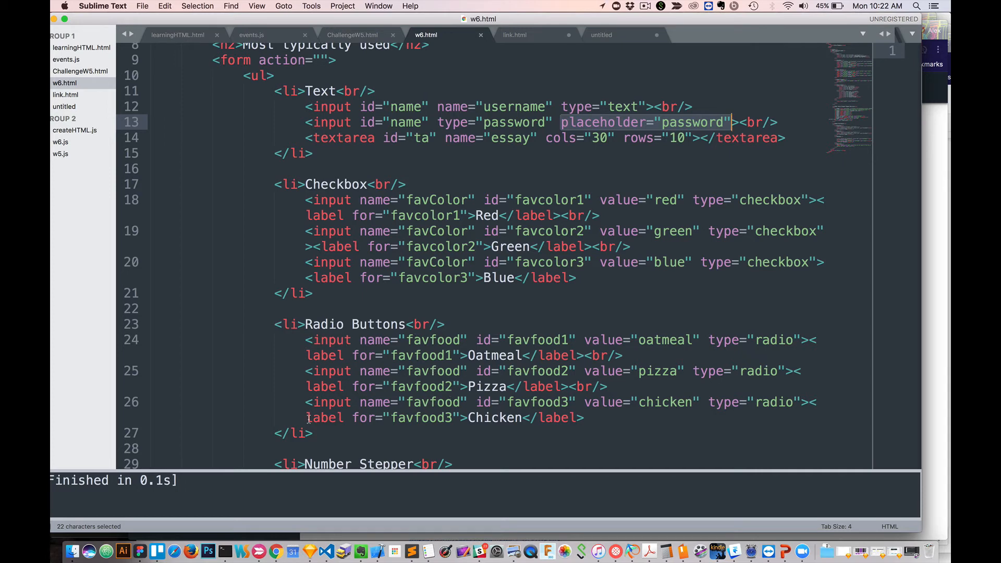
pyautogui.moveTo(424, 338)
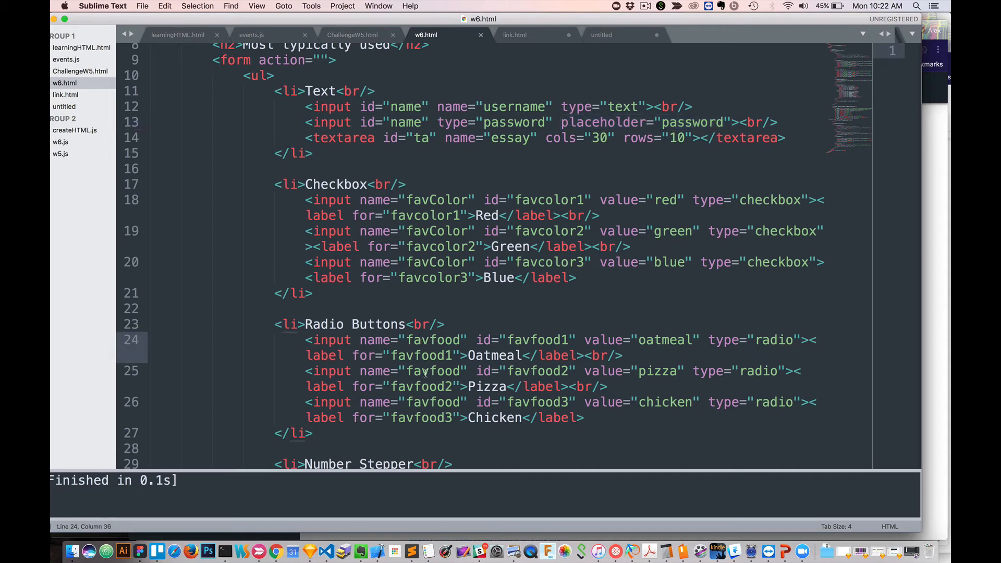
pyautogui.moveTo(352, 345)
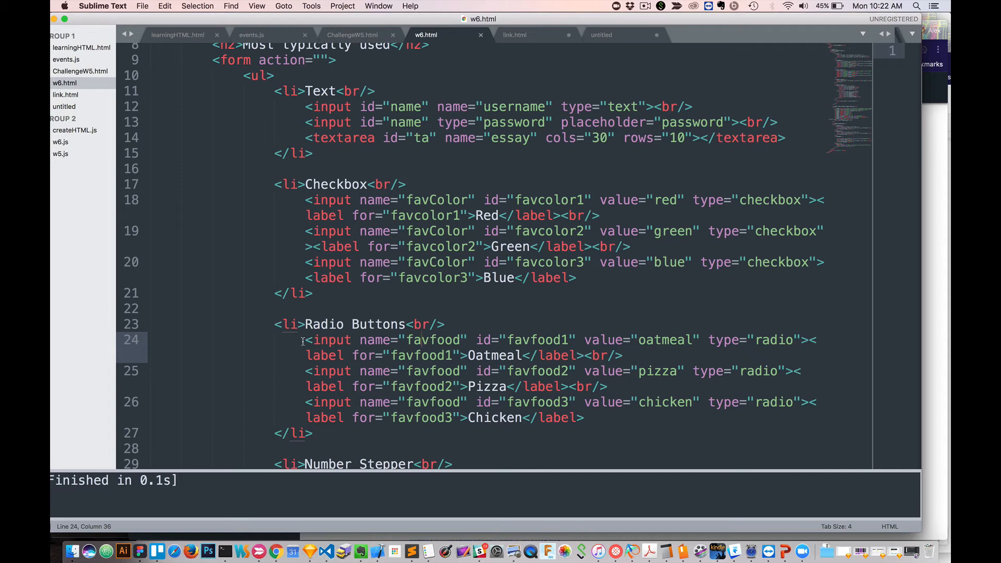
pyautogui.scroll(-3)
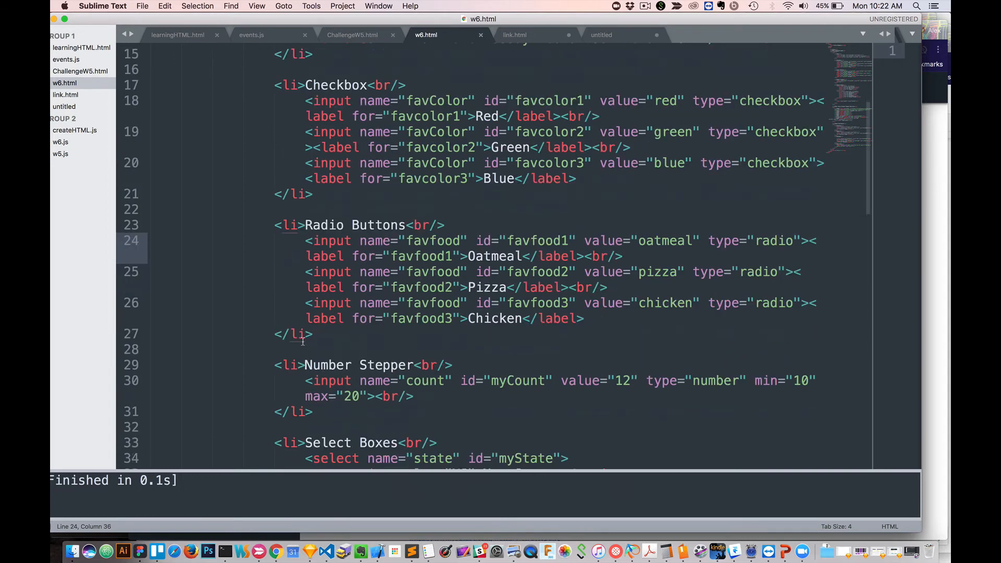
pyautogui.scroll(-3)
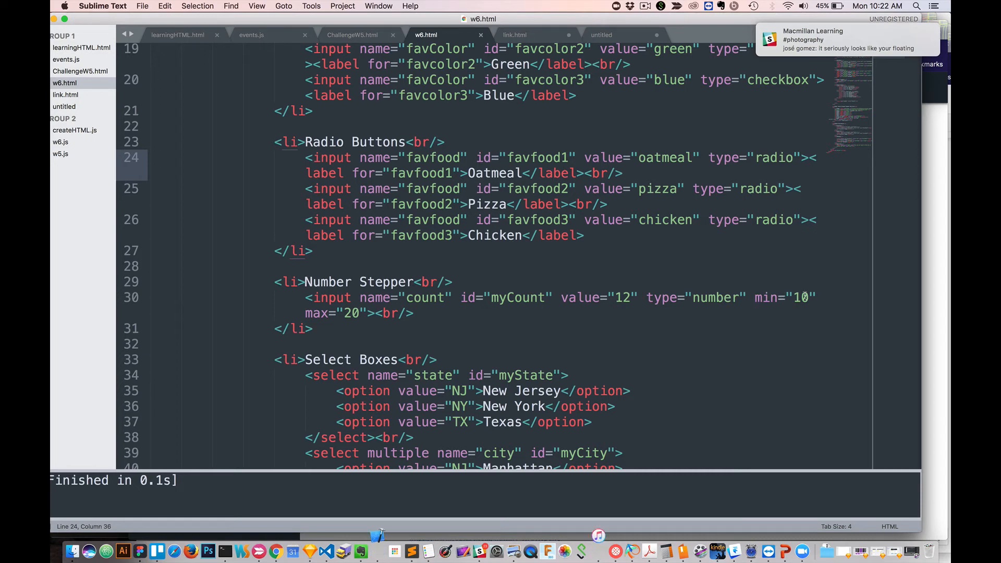
pyautogui.moveTo(373, 313)
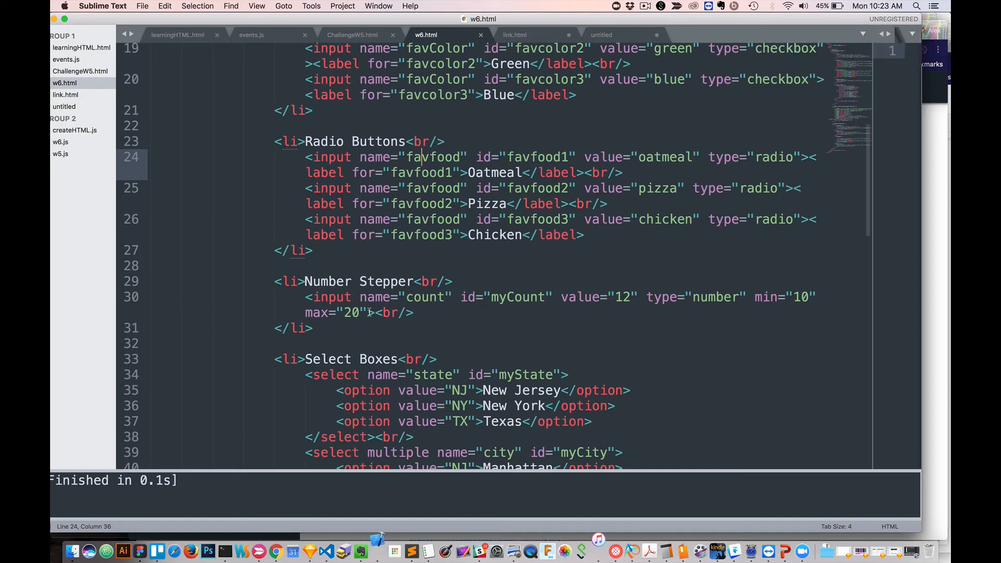
pyautogui.scroll(-3)
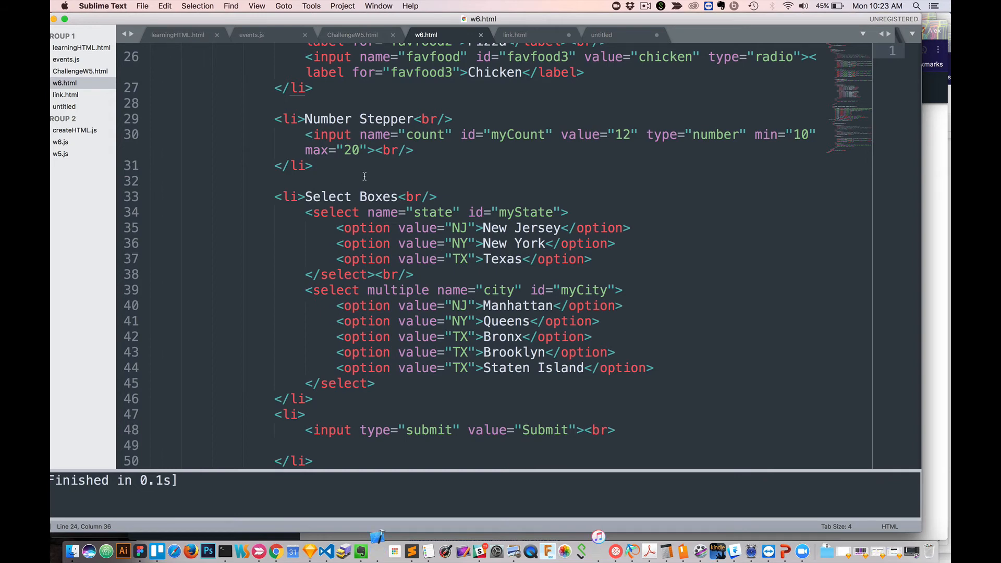
pyautogui.moveTo(330, 134)
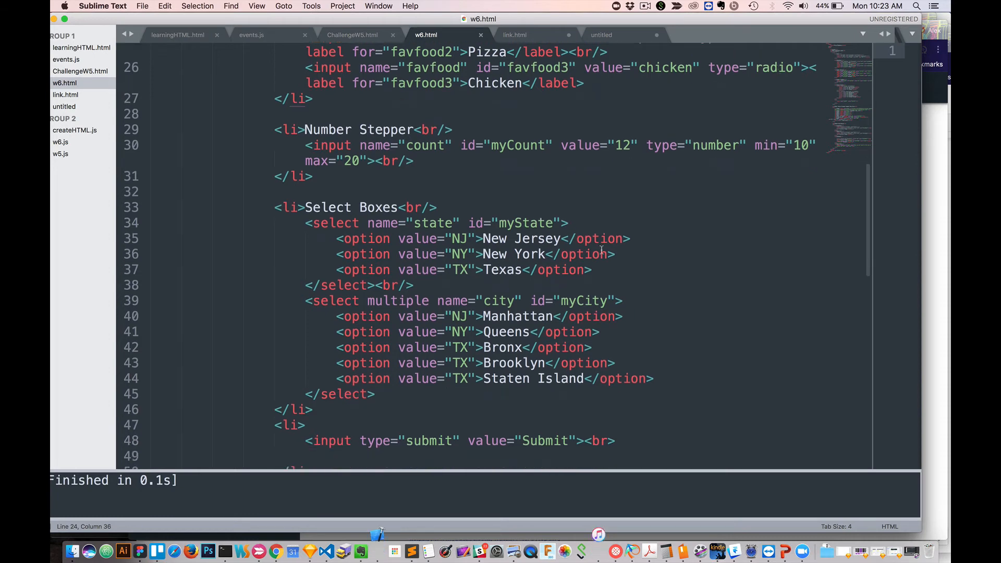
pyautogui.scroll(-3)
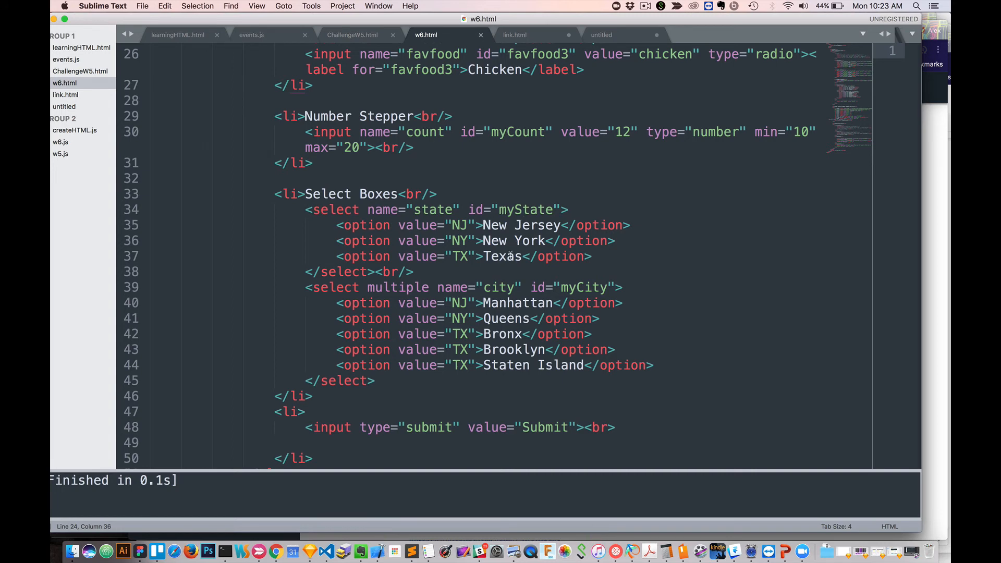
pyautogui.moveTo(396, 225)
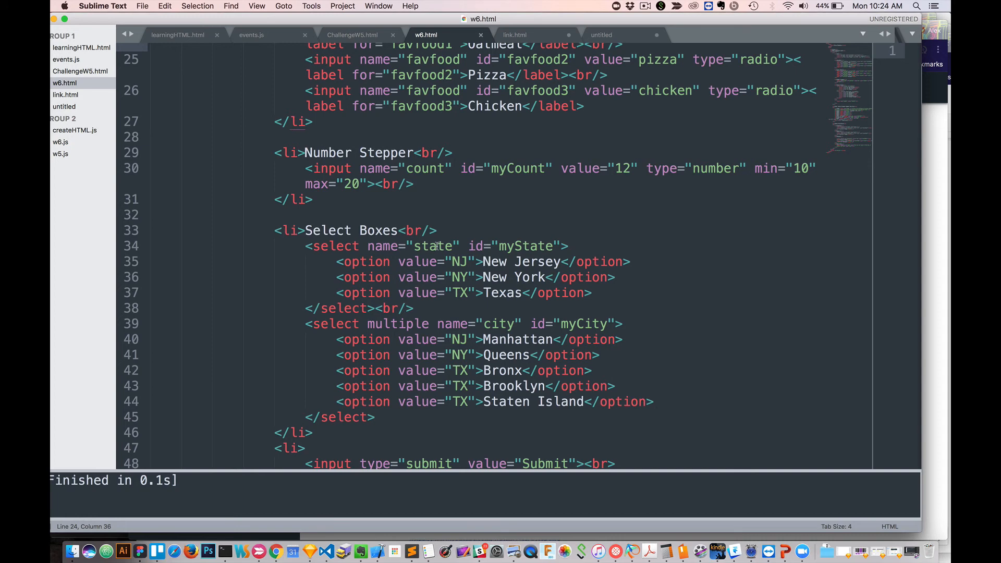
pyautogui.moveTo(425, 260)
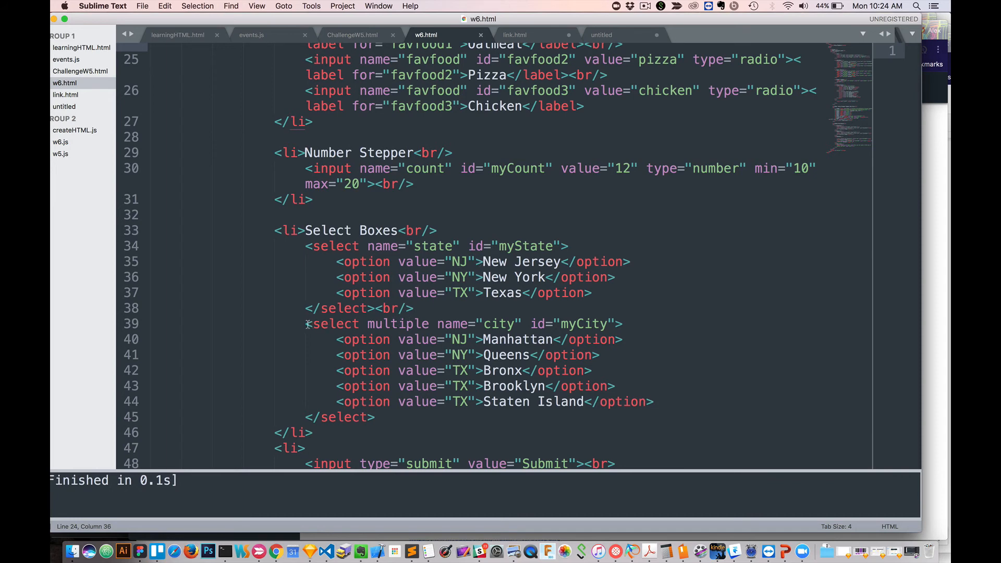
pyautogui.click(399, 323)
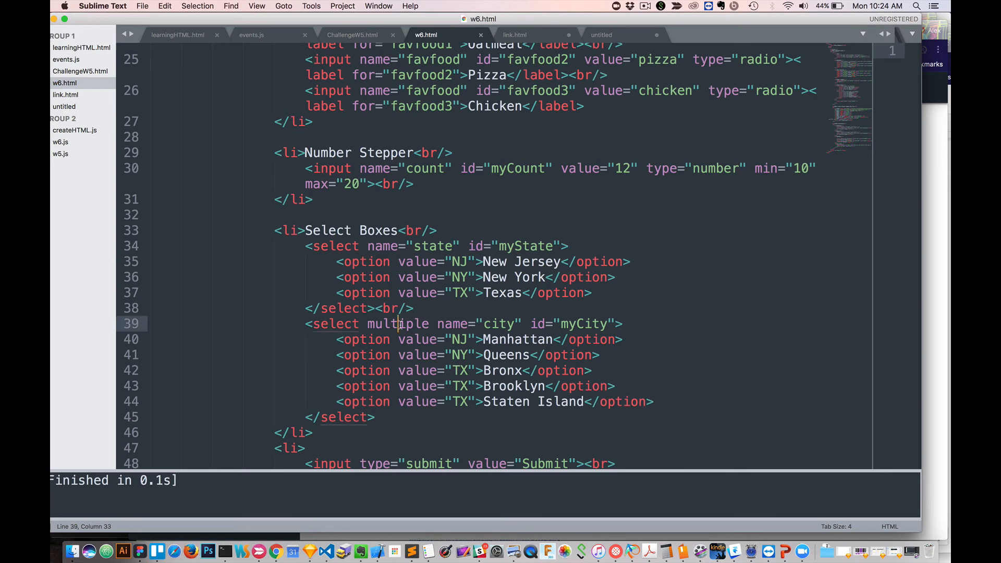
# Pick another city in Chrome's multiple-choice list so all four boroughs are chosen.
pyautogui.doubleClick(398, 323)
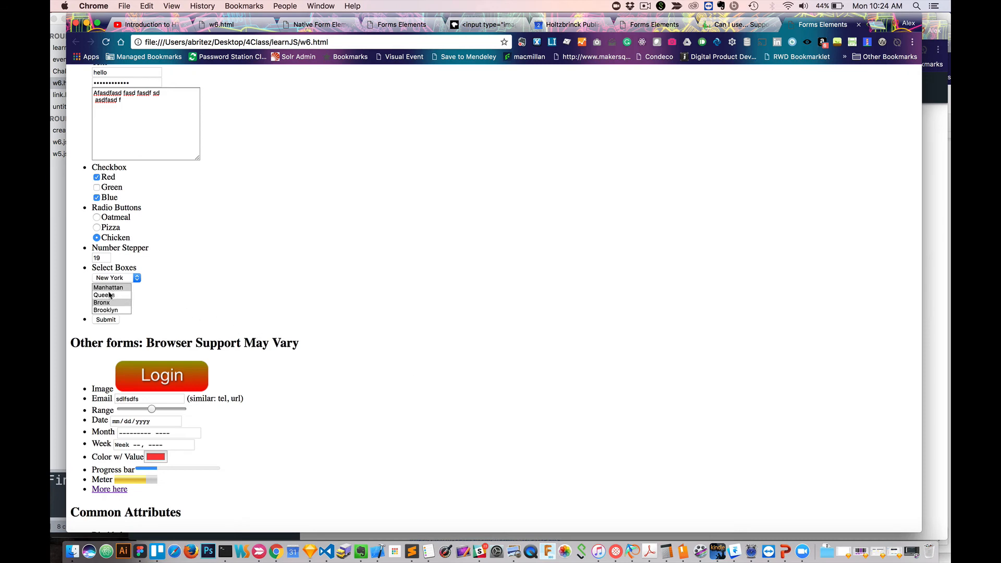
pyautogui.click(107, 288)
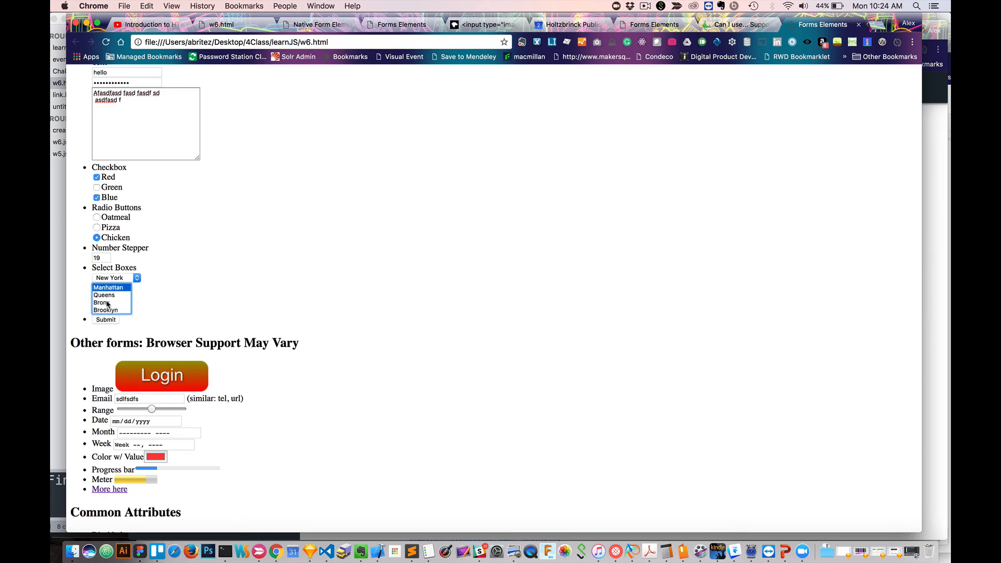
pyautogui.rightClick(100, 303)
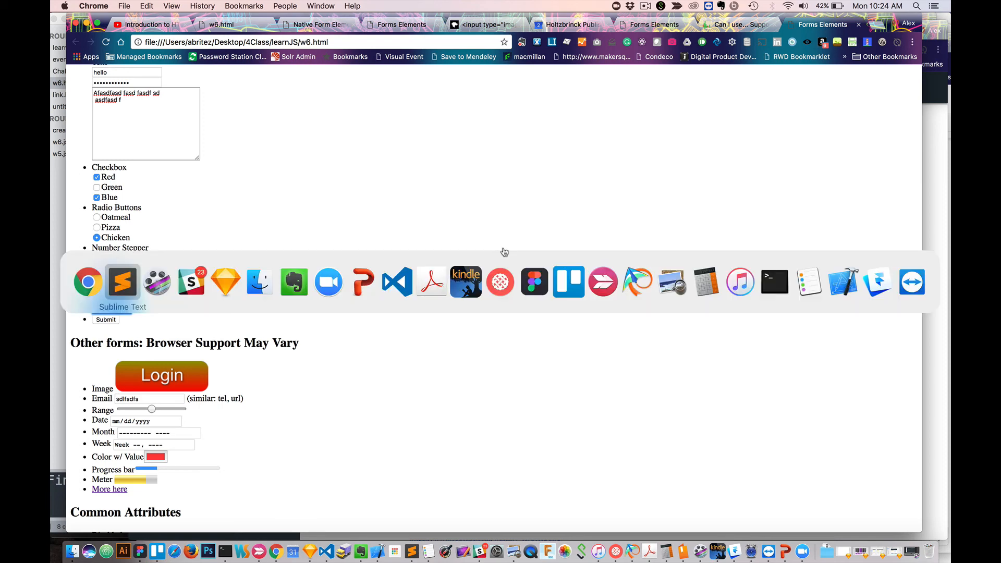
# Replace the Manhattan option's value NJ with mn in the w6.html source.
pyautogui.click(121, 282)
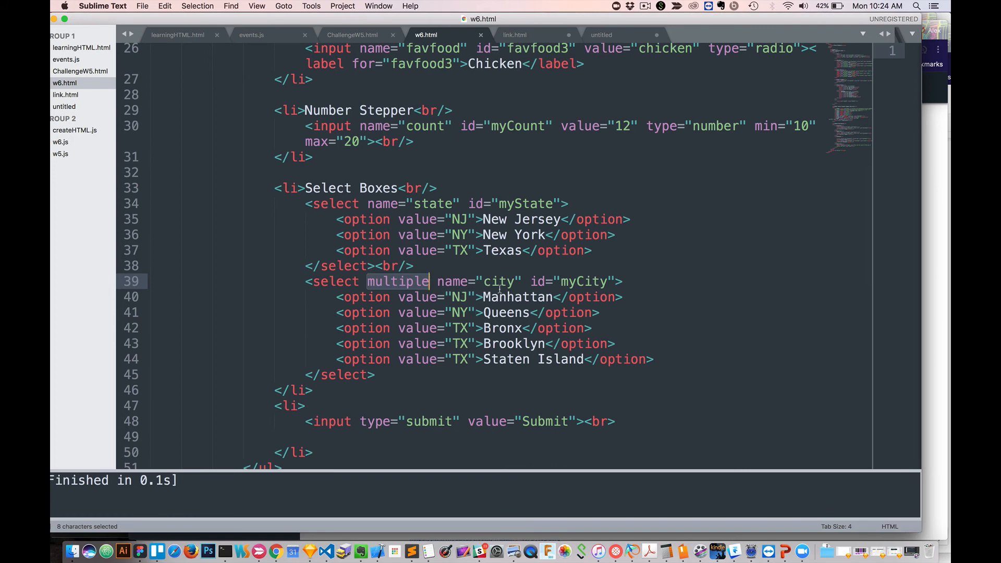
pyautogui.doubleClick(459, 297)
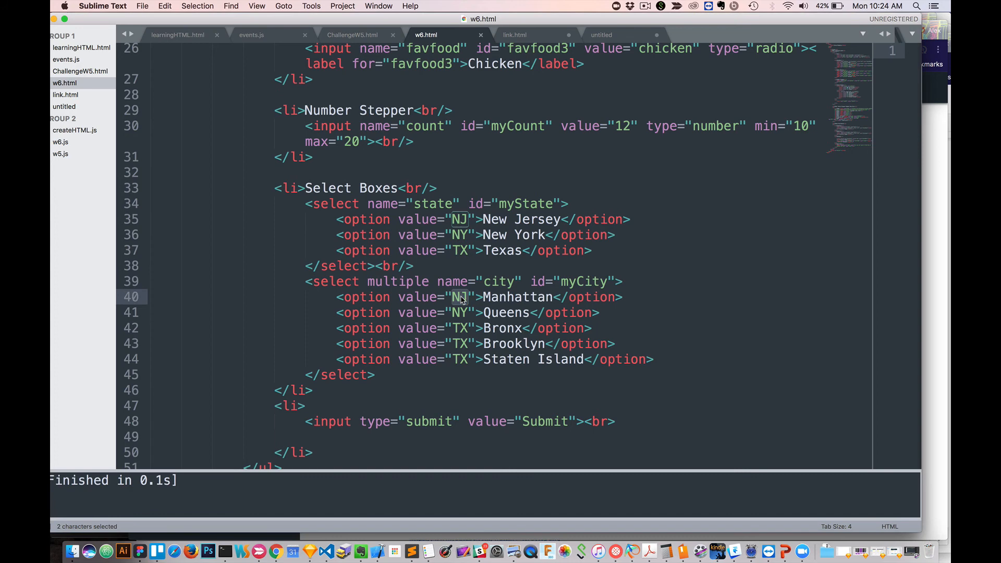
pyautogui.write('mn')
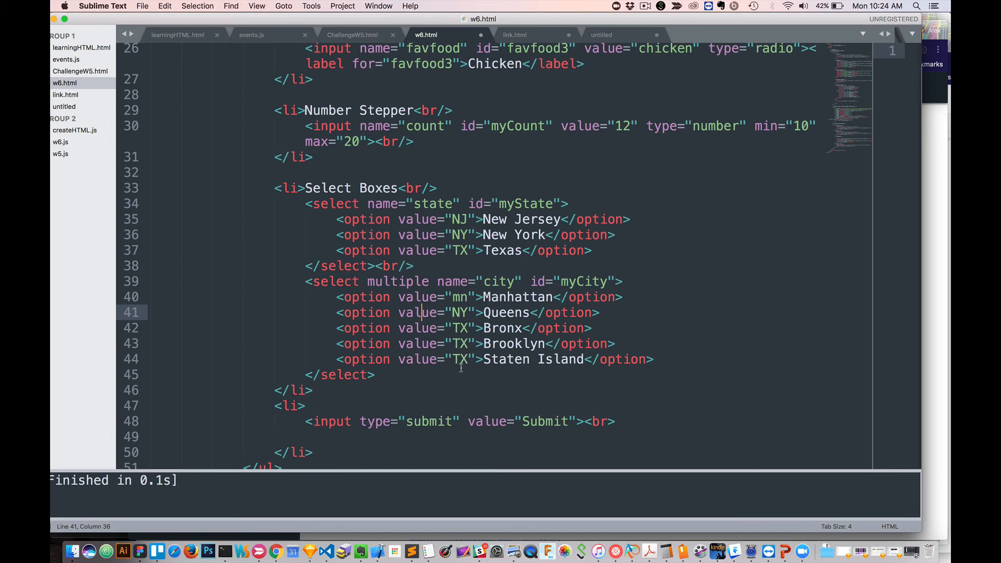
# Scroll down to the other input types and common attributes markup.
pyautogui.scroll(-3)
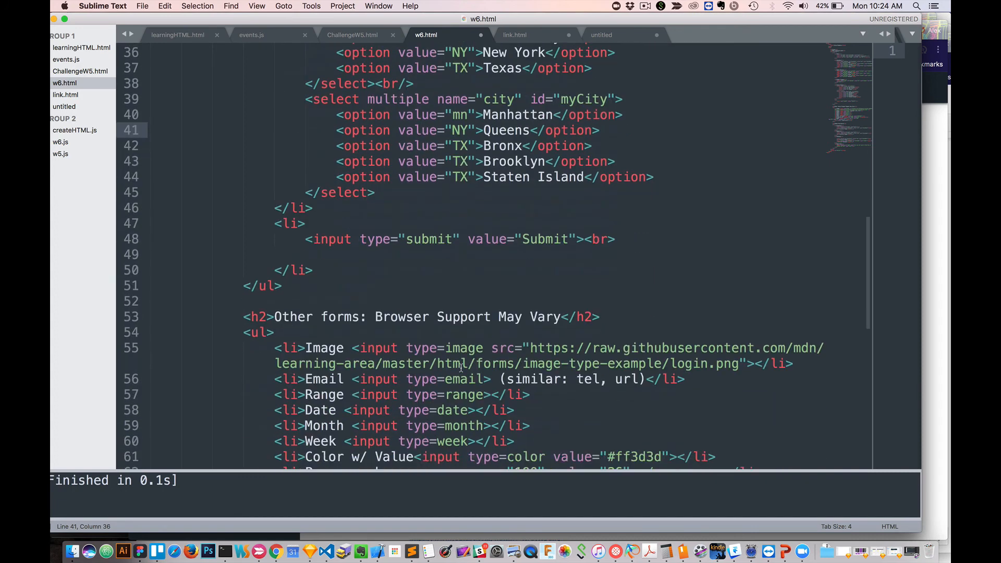
pyautogui.scroll(-3)
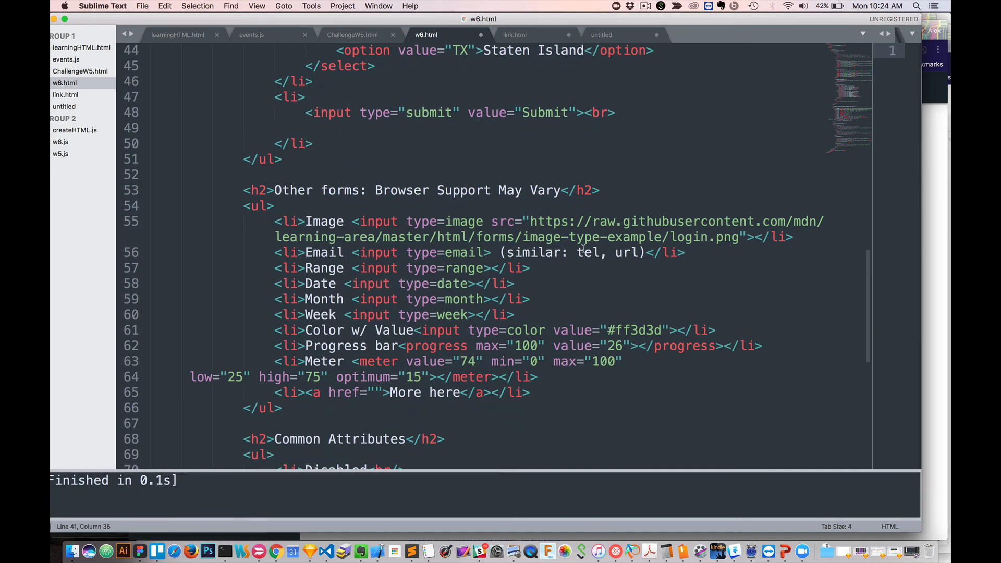
pyautogui.moveTo(502, 273)
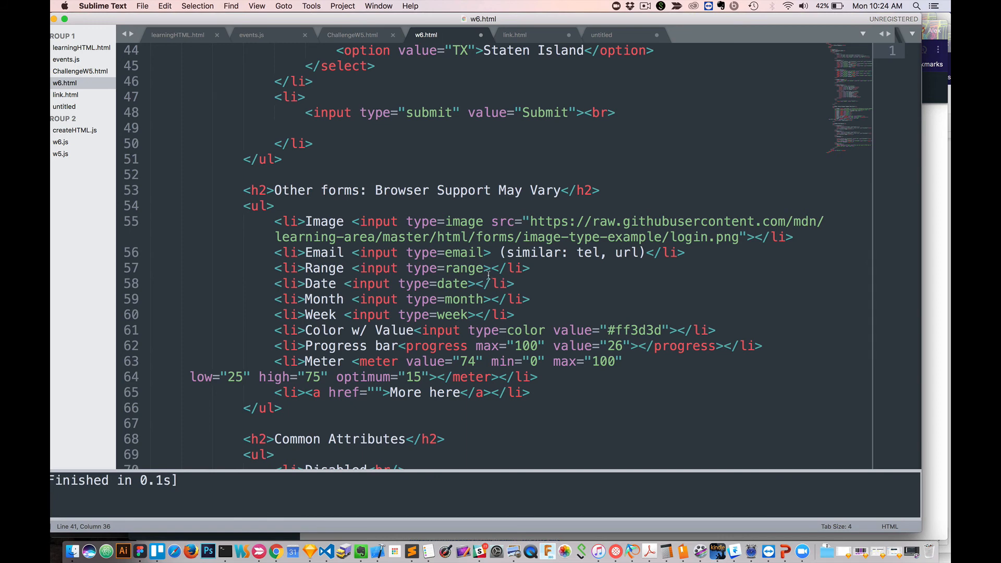
pyautogui.scroll(-3)
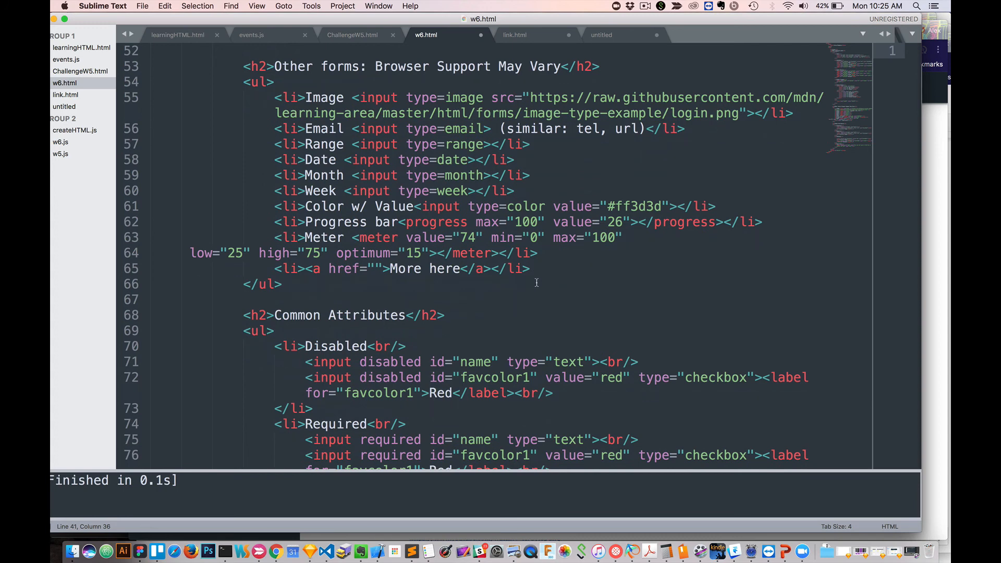
pyautogui.scroll(-3)
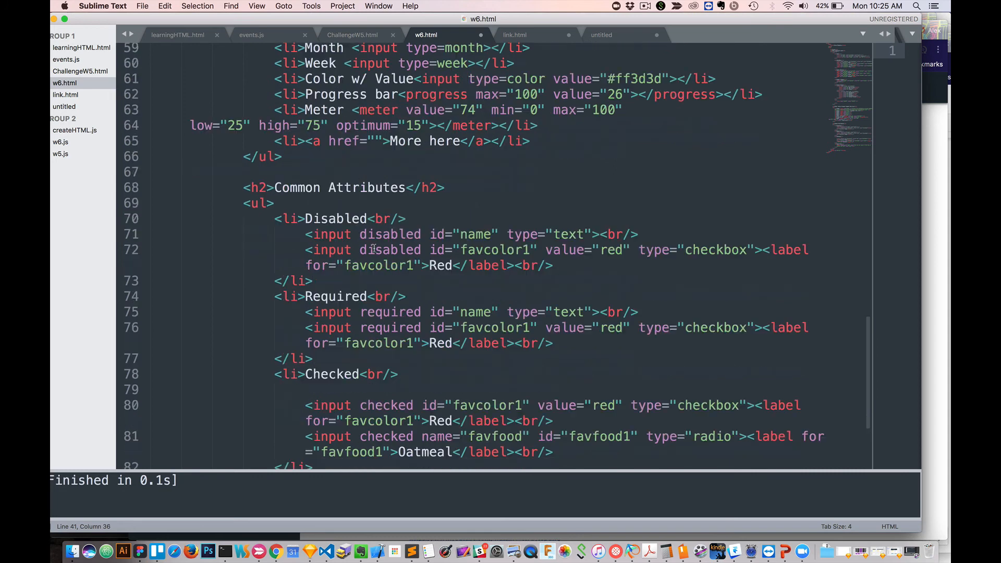
pyautogui.scroll(-3)
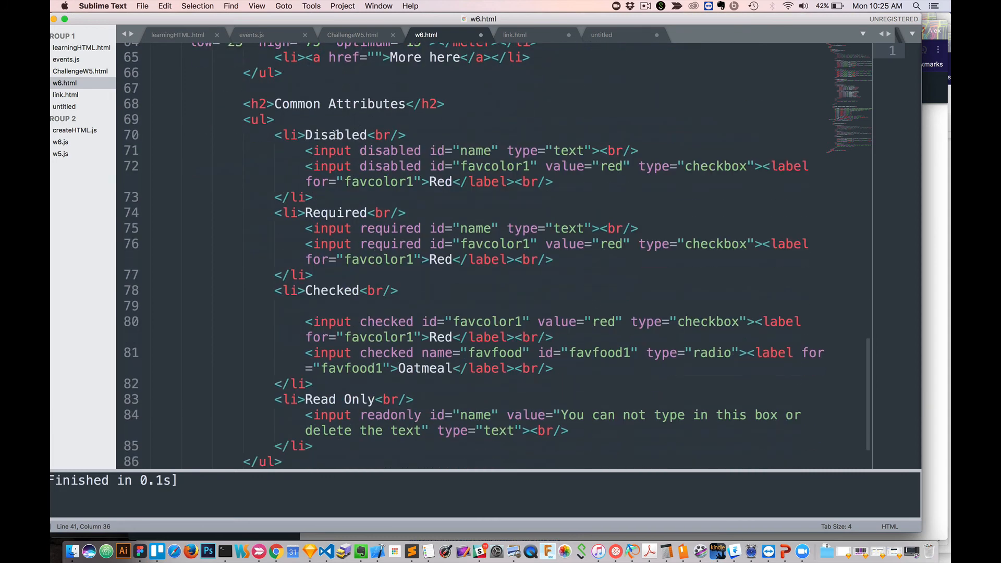
pyautogui.doubleClick(389, 150)
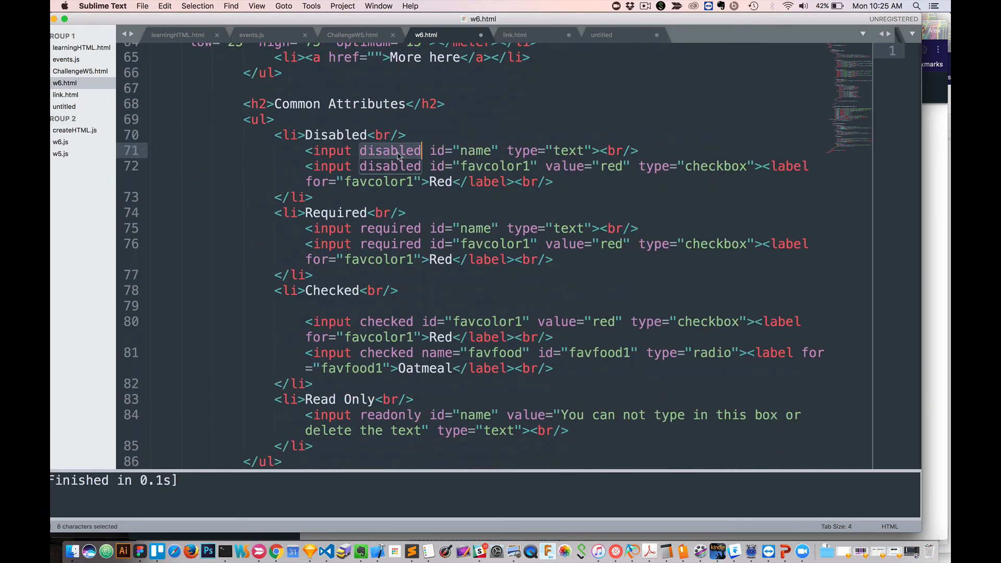
pyautogui.click(389, 166)
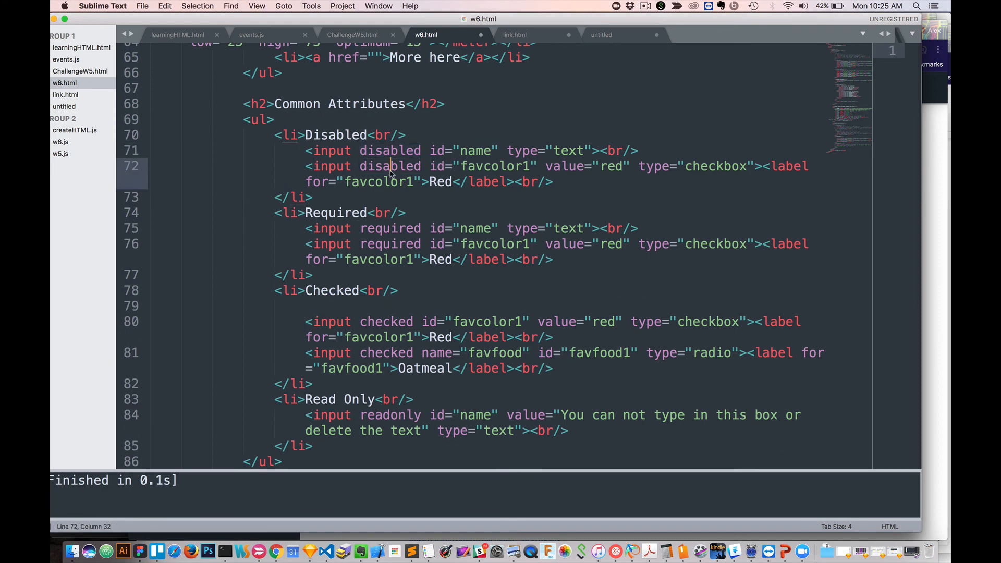
pyautogui.doubleClick(389, 165)
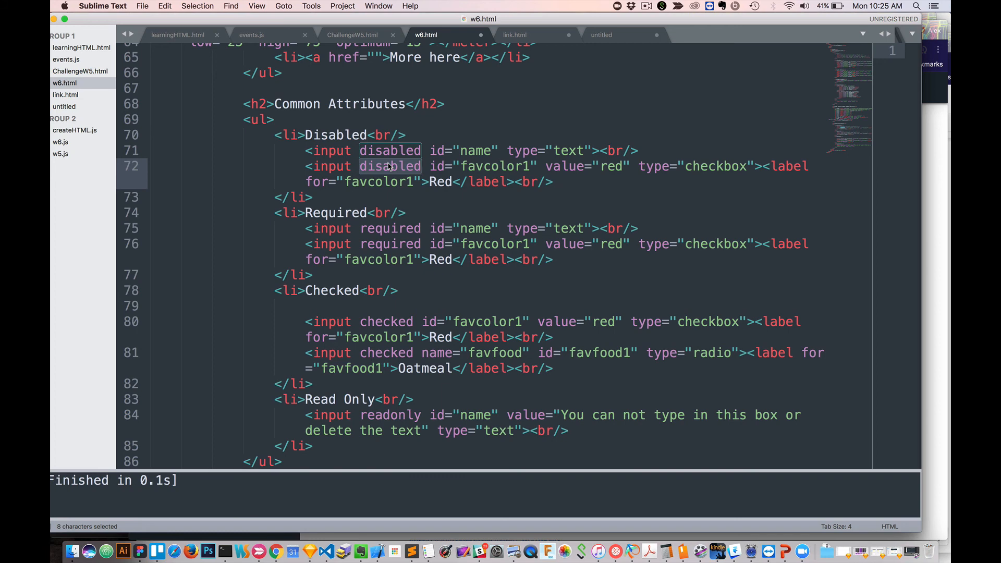
pyautogui.moveTo(400, 238)
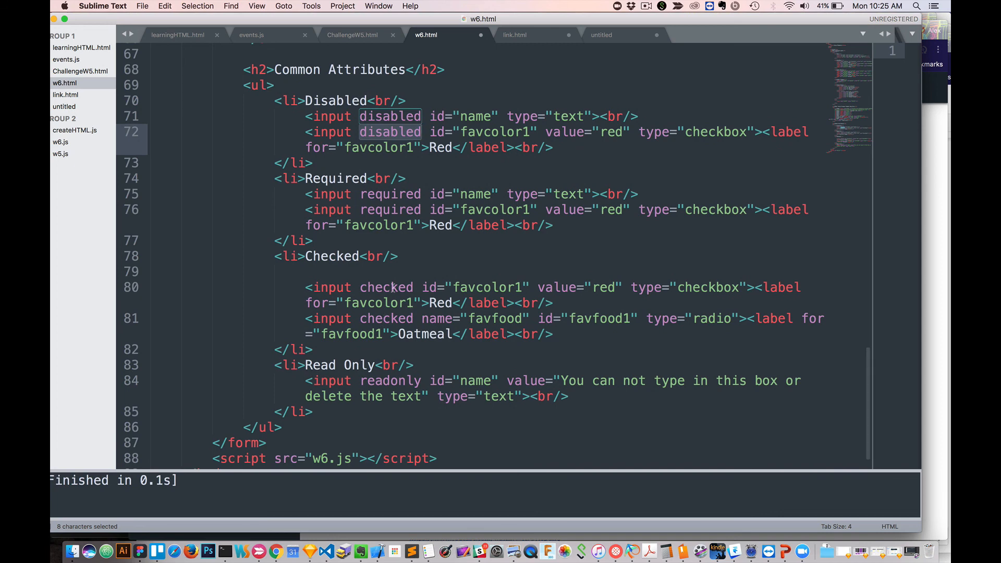
pyautogui.scroll(-3)
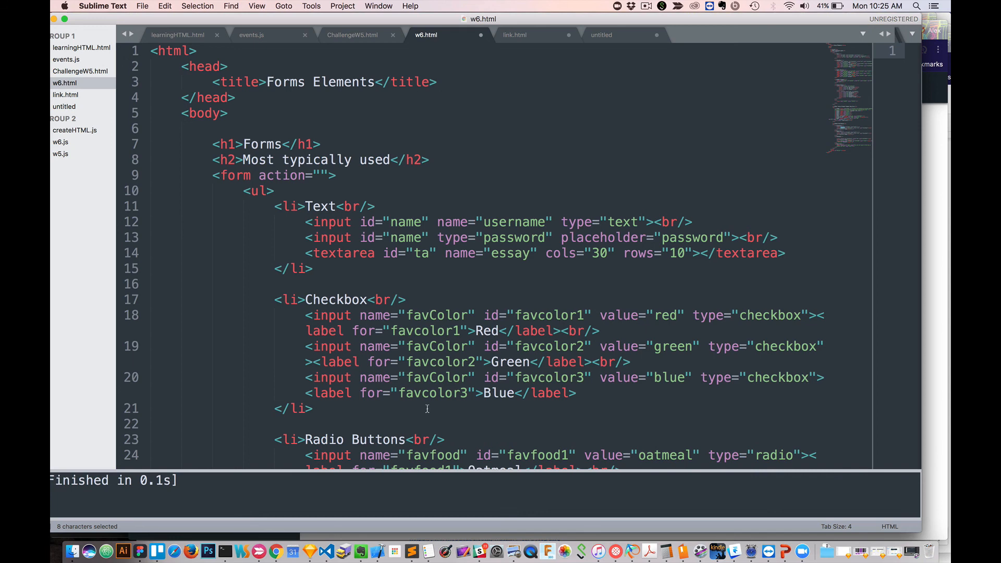
pyautogui.moveTo(636, 232)
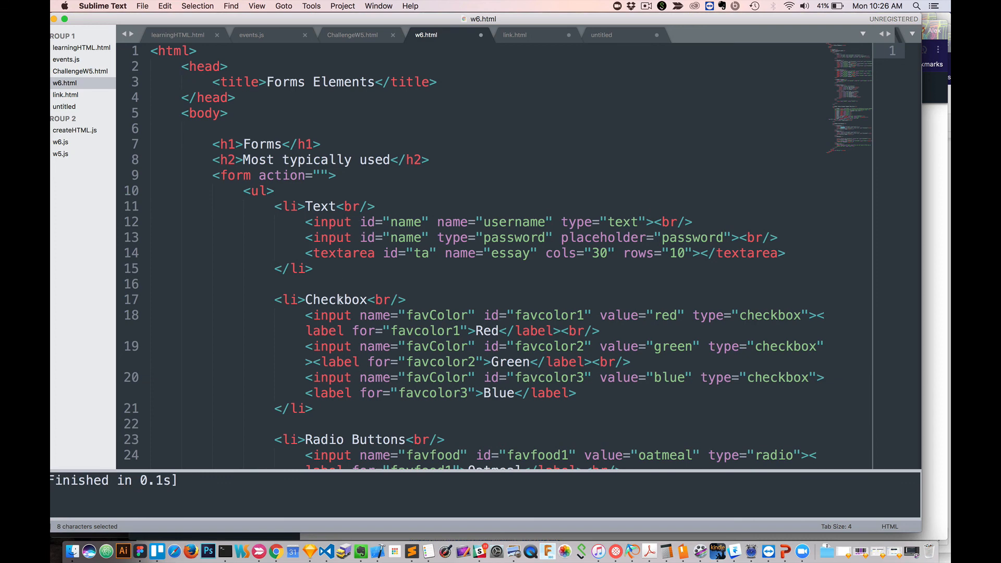
pyautogui.moveTo(517, 260)
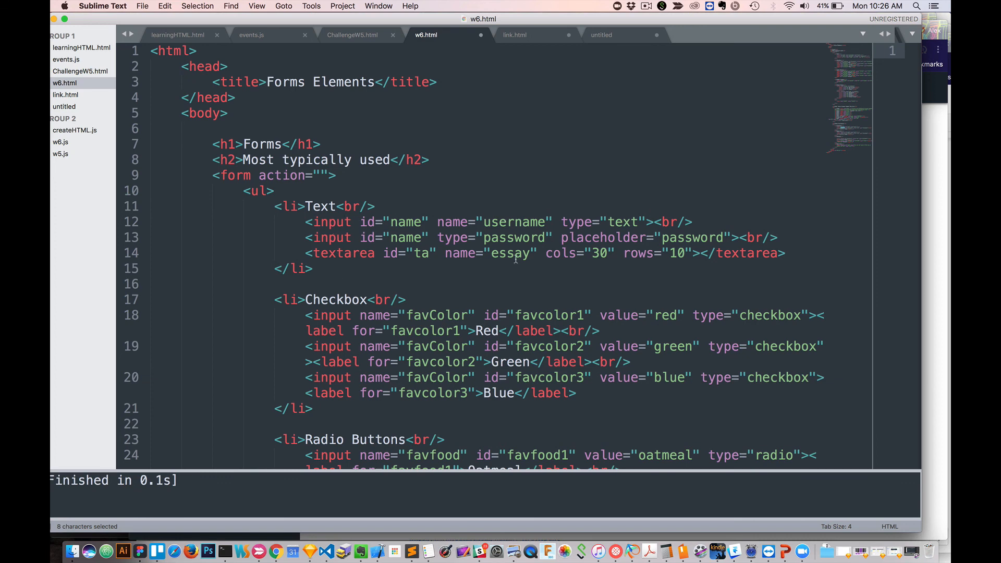
pyautogui.moveTo(543, 284)
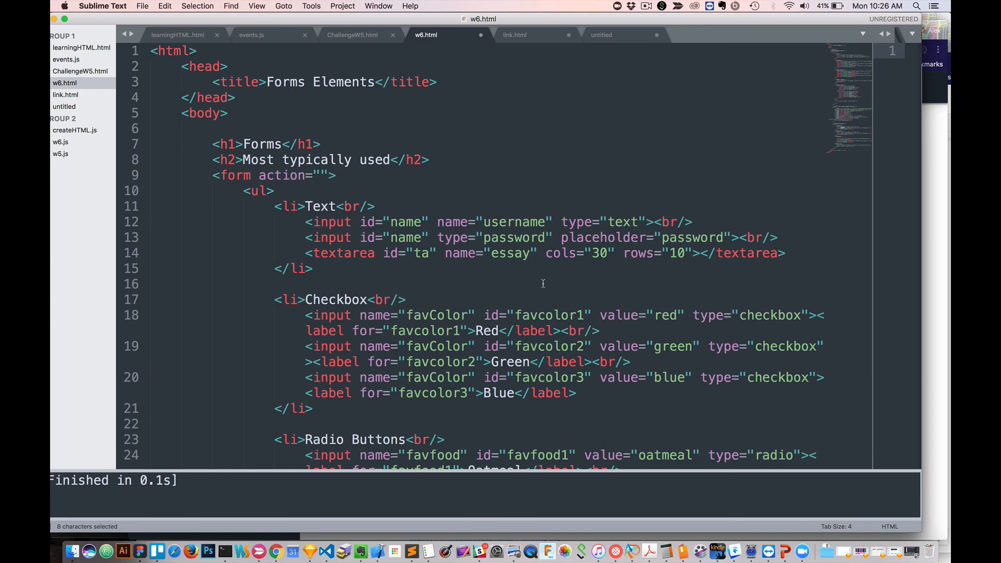